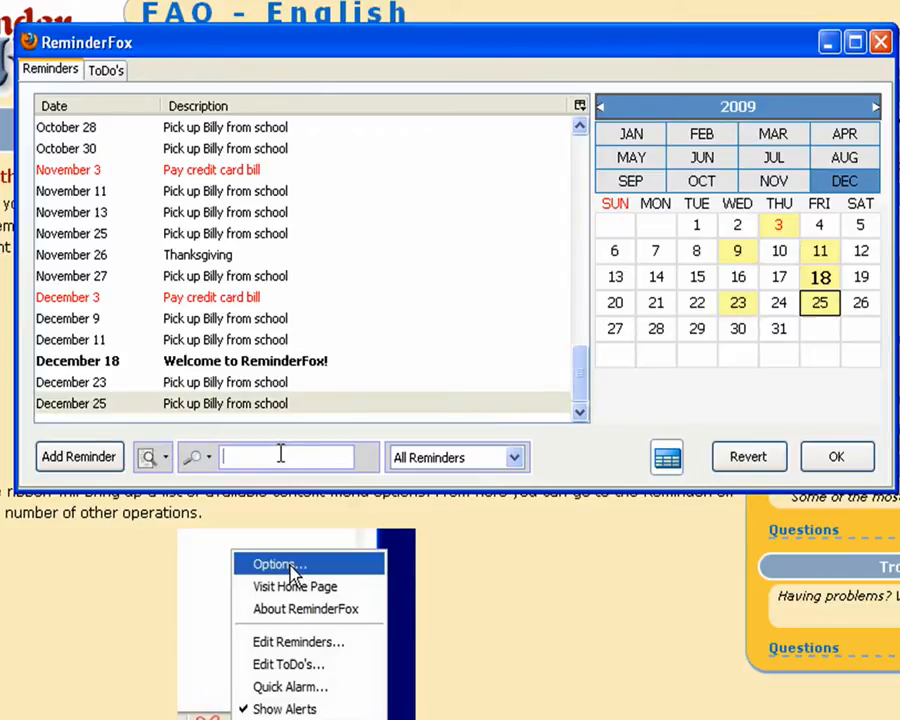
# Step: Try search filters such as 'birt', 'bi', 'Holiday' and 'randma' on the reminder list, clearing between them
pyautogui.write('bir')
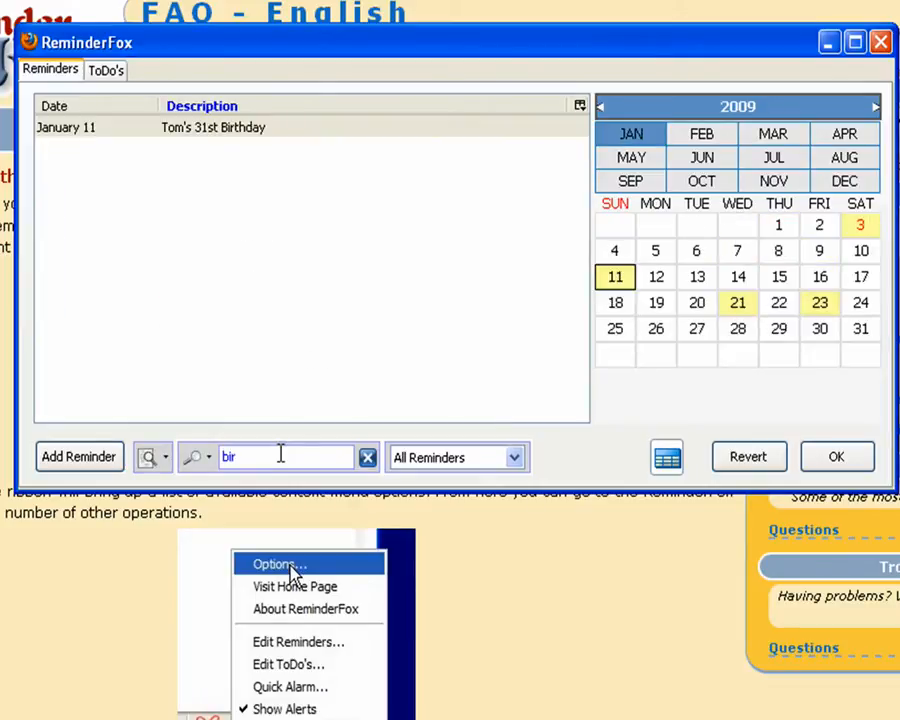
pyautogui.write('t')
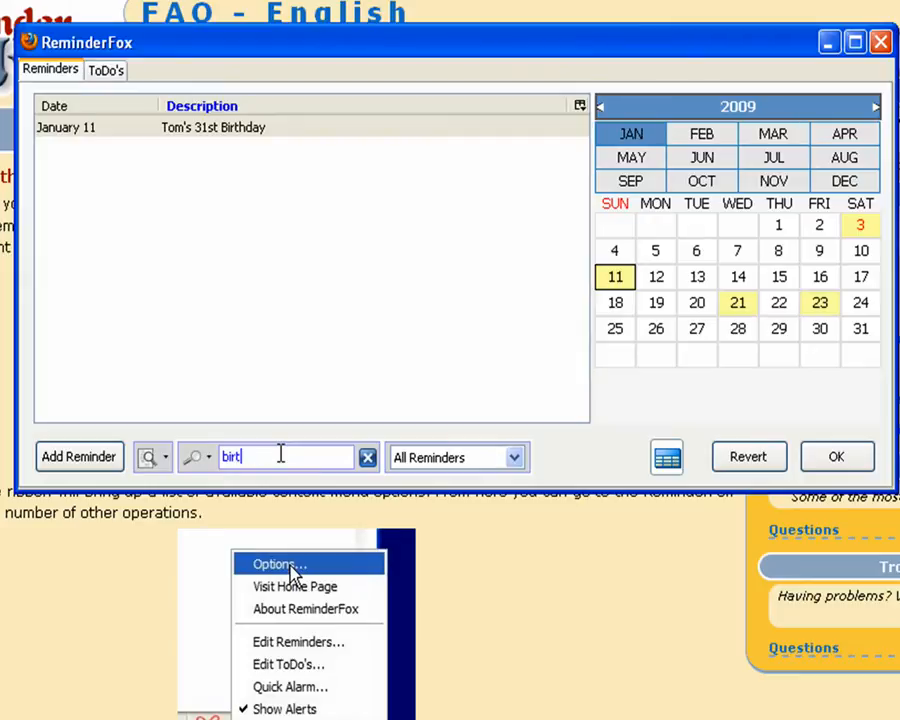
pyautogui.click(367, 457)
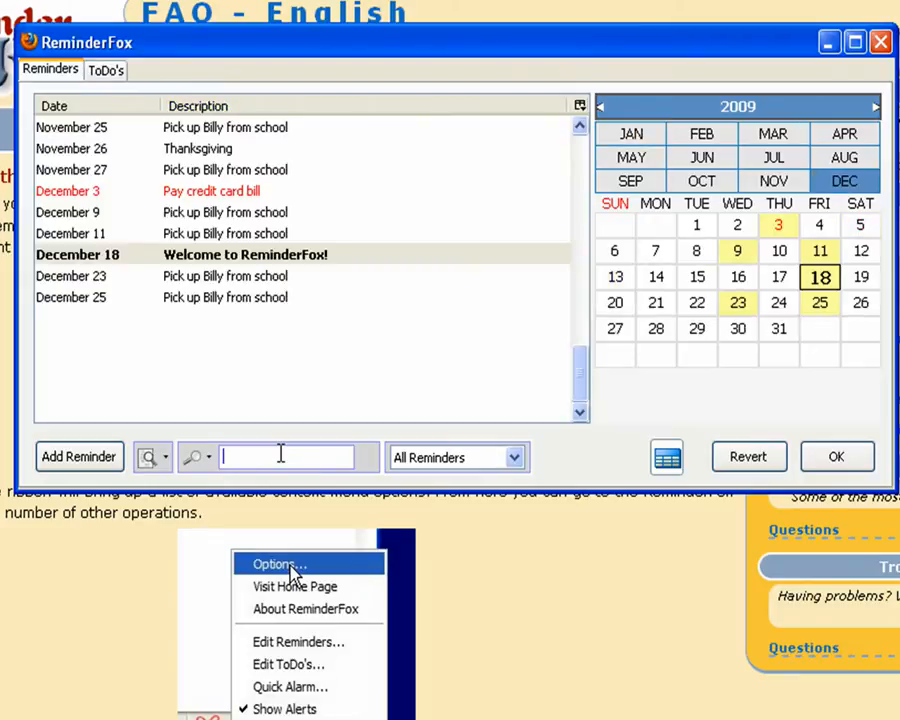
pyautogui.write('bi')
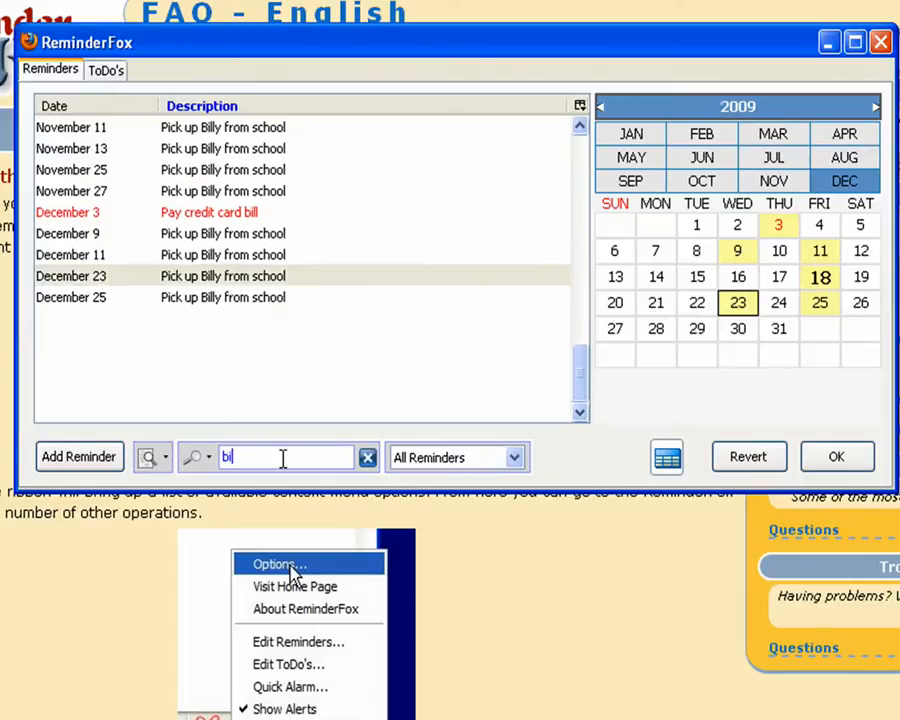
pyautogui.click(367, 457)
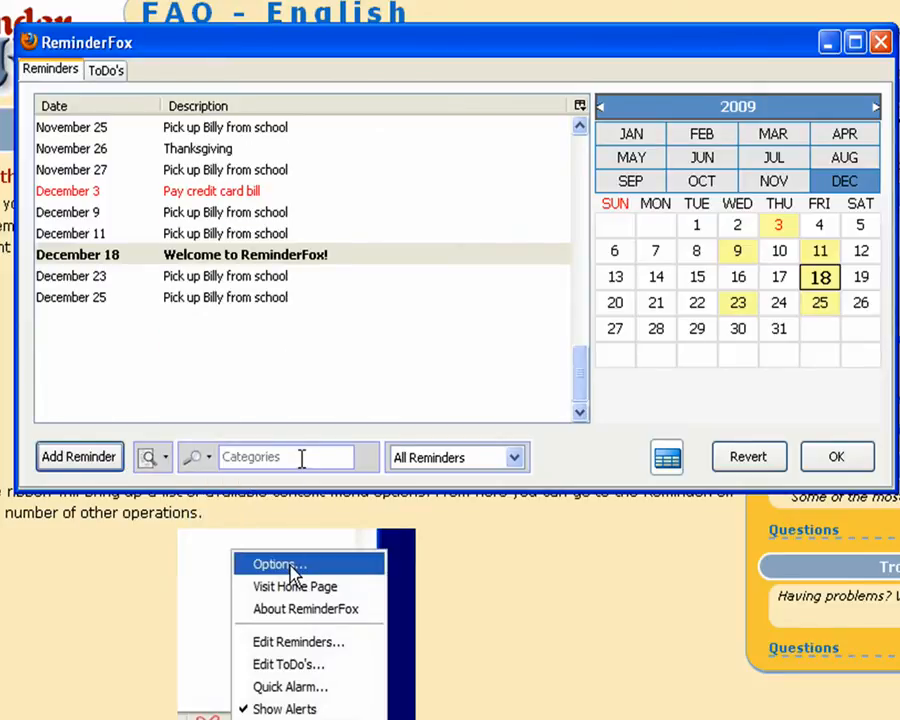
pyautogui.write('Holiday')
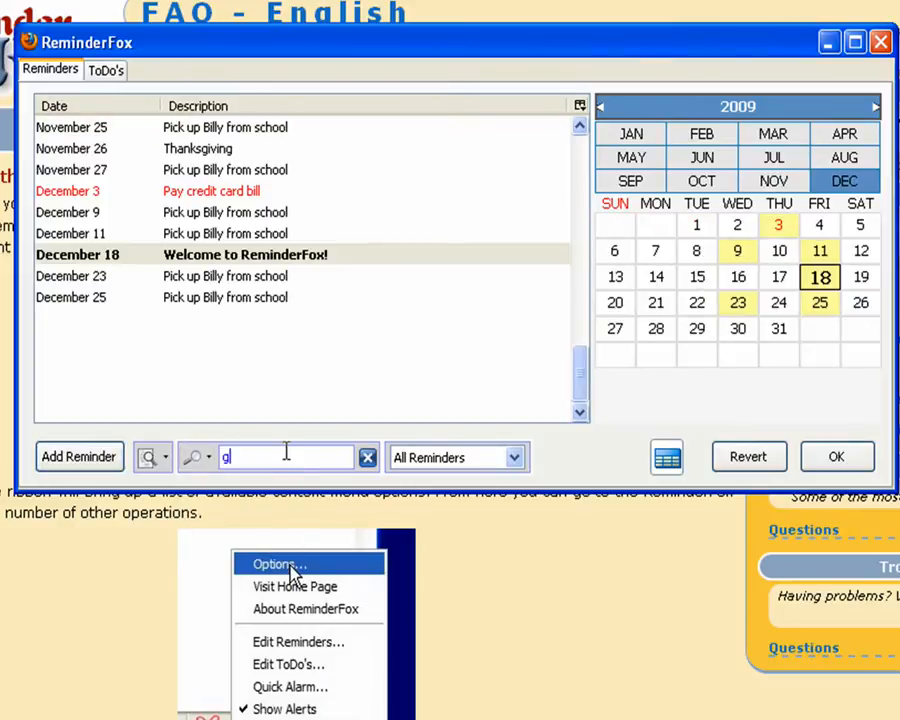
pyautogui.write('randma')
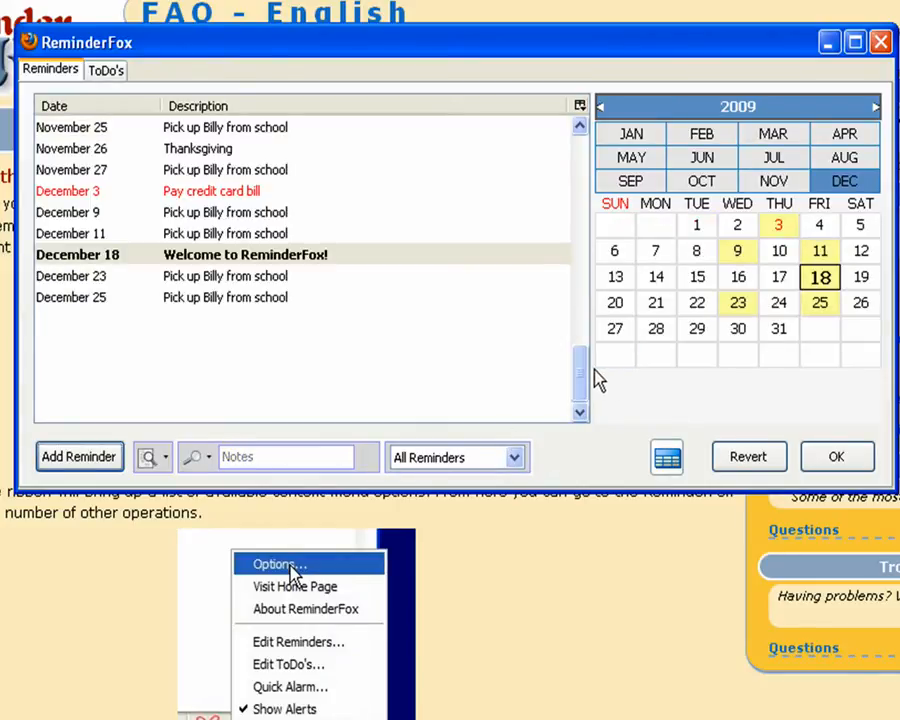
# Step: Cycle the list view through selected month, selected week and next two weeks, then back to all reminders
pyautogui.scroll(3)
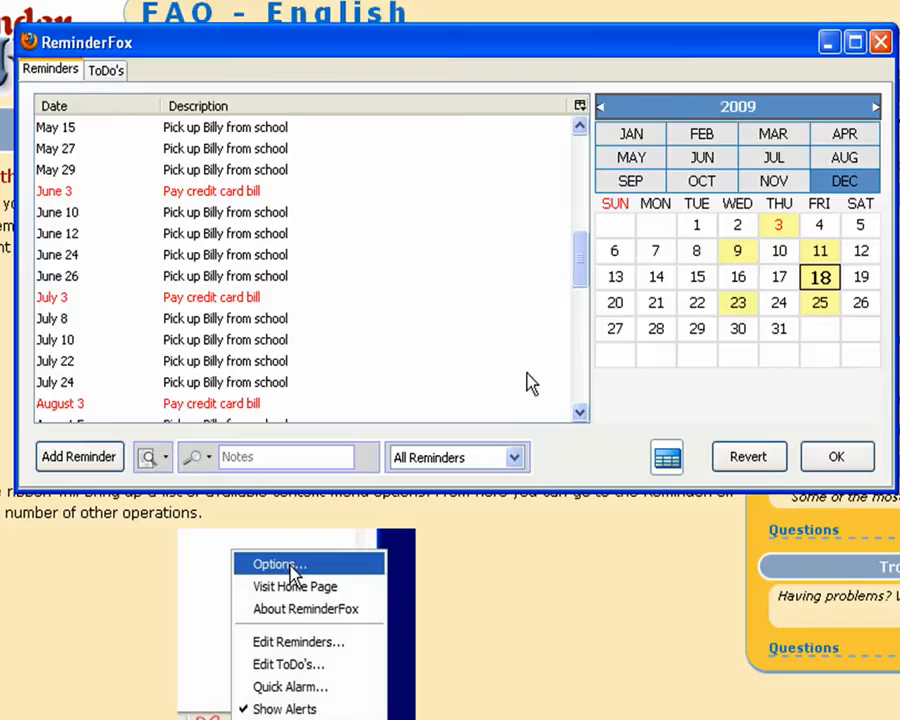
pyautogui.click(516, 457)
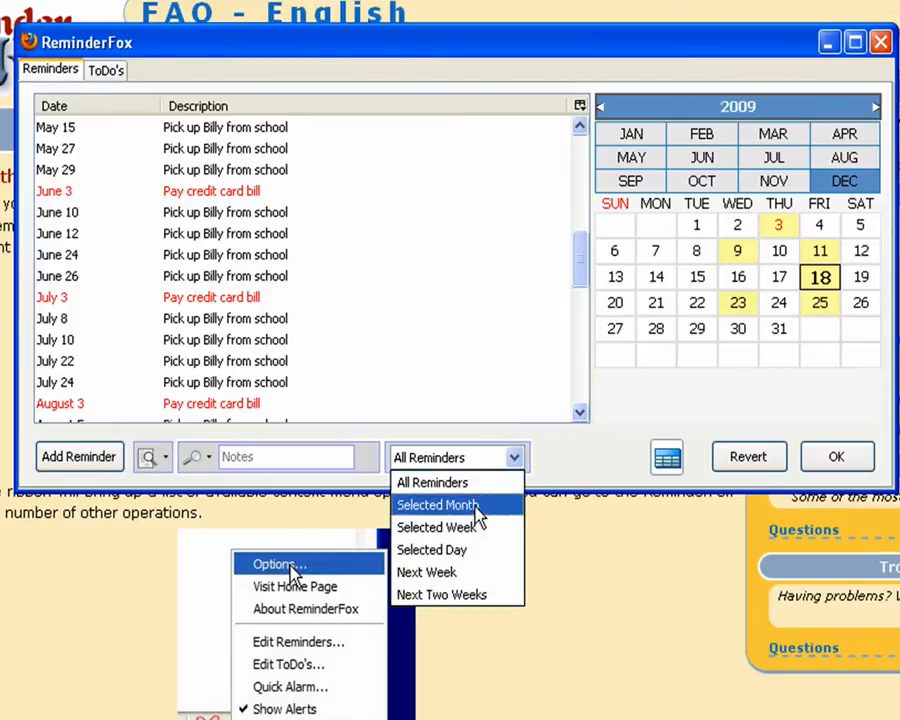
pyautogui.click(437, 504)
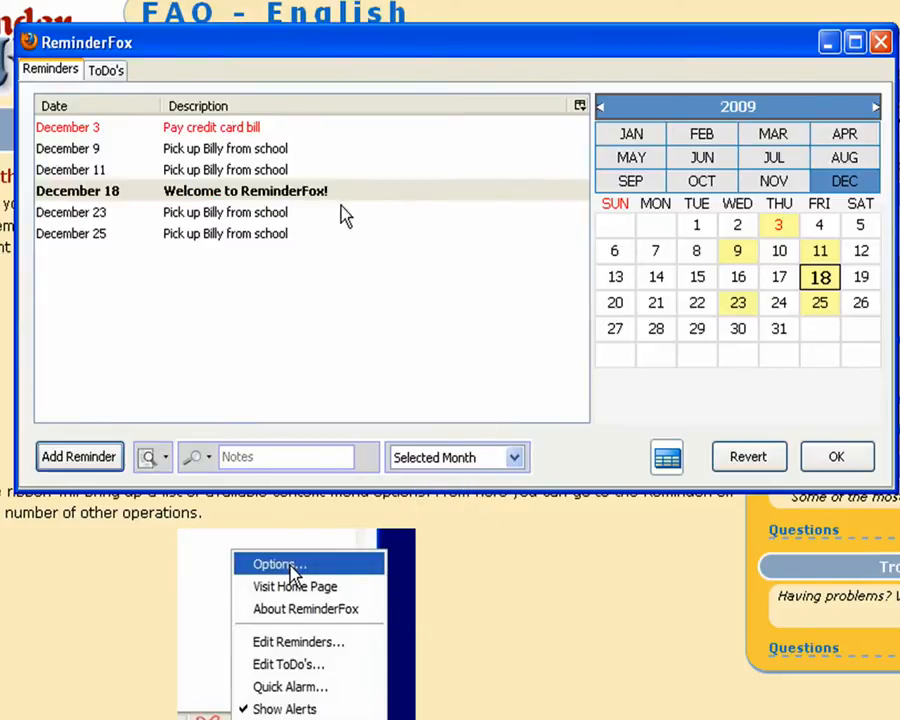
pyautogui.click(516, 457)
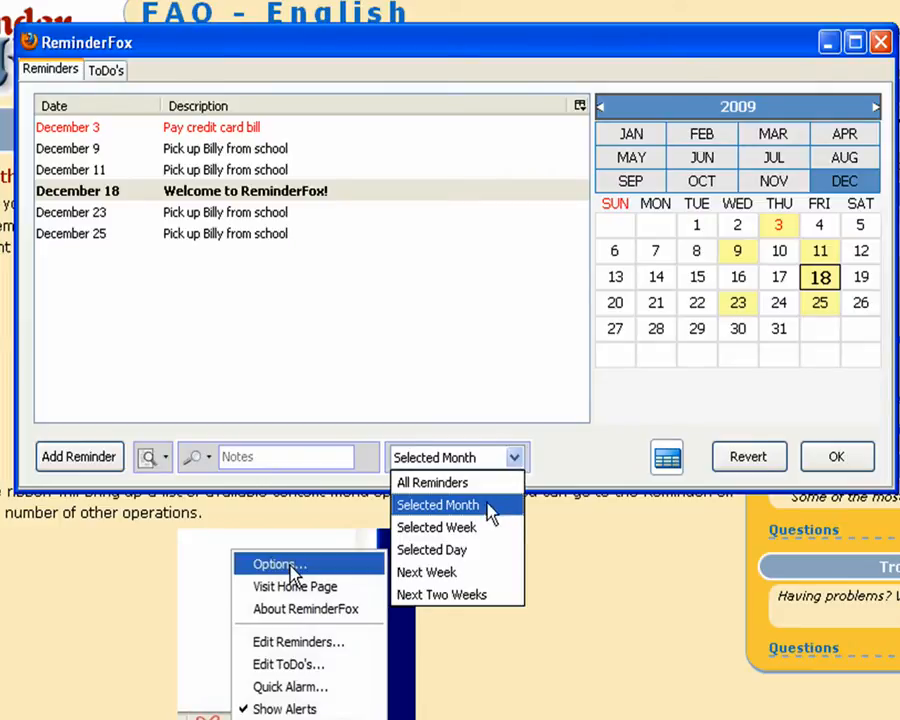
pyautogui.click(437, 527)
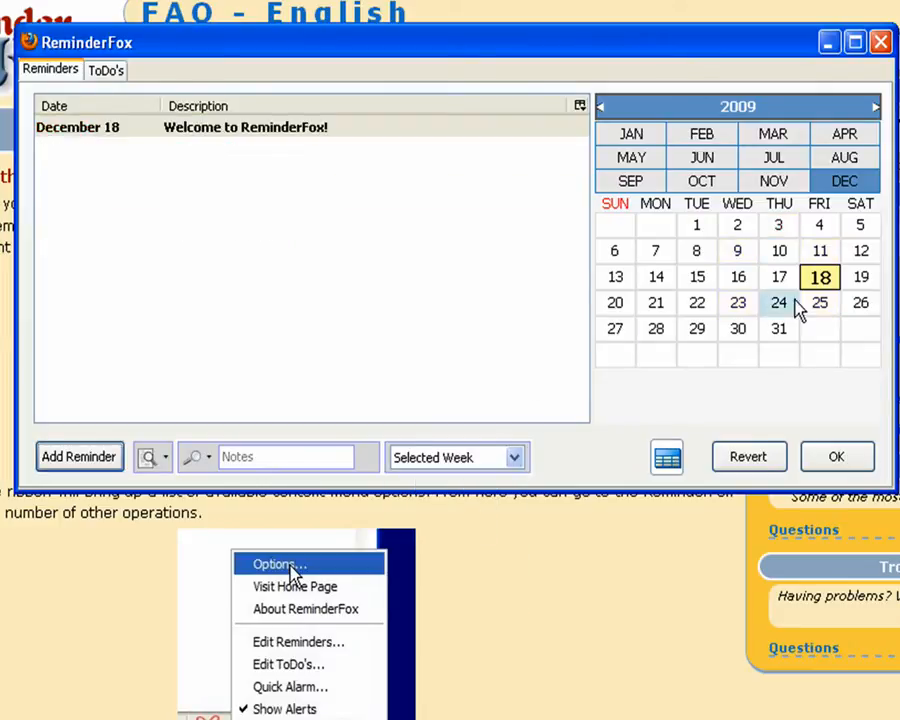
pyautogui.click(513, 457)
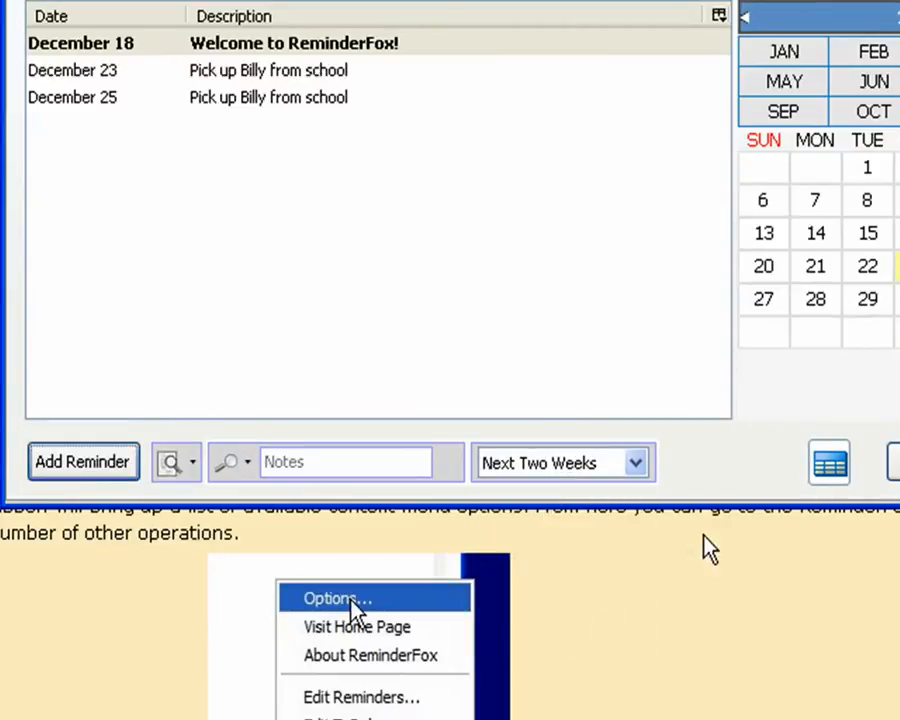
pyautogui.click(634, 462)
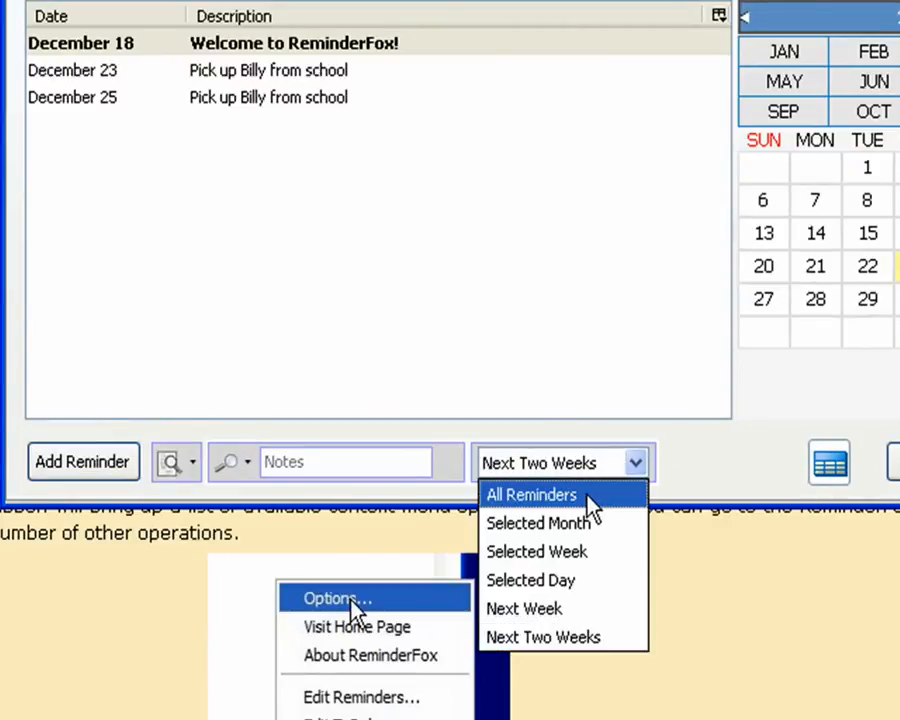
pyautogui.click(531, 494)
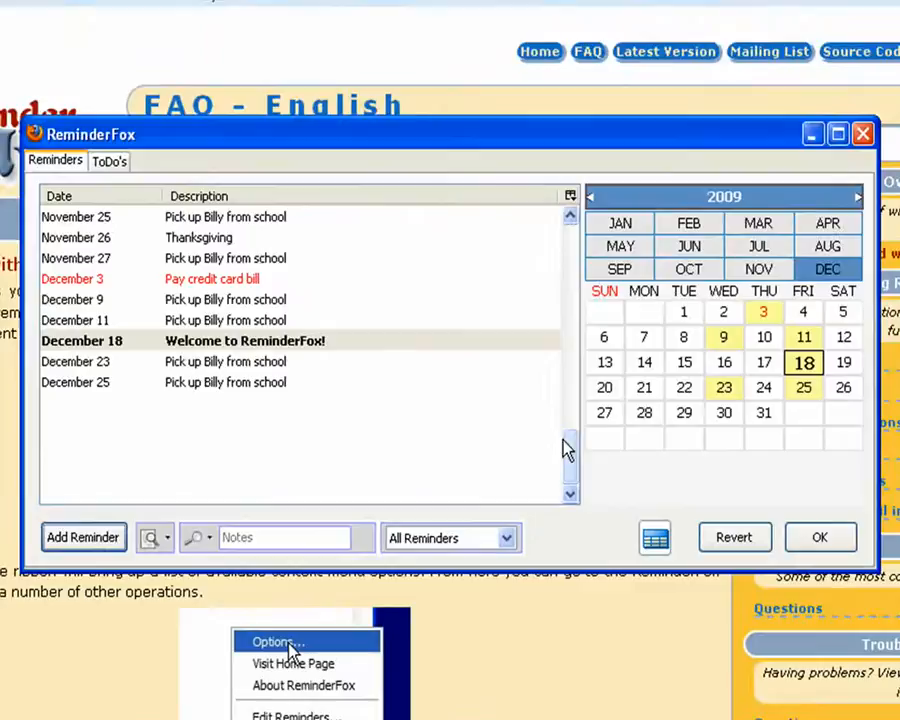
# Step: Hide all repeat reminders, then mark the Welcome to ReminderFox reminder complete
pyautogui.rightClick(225, 278)
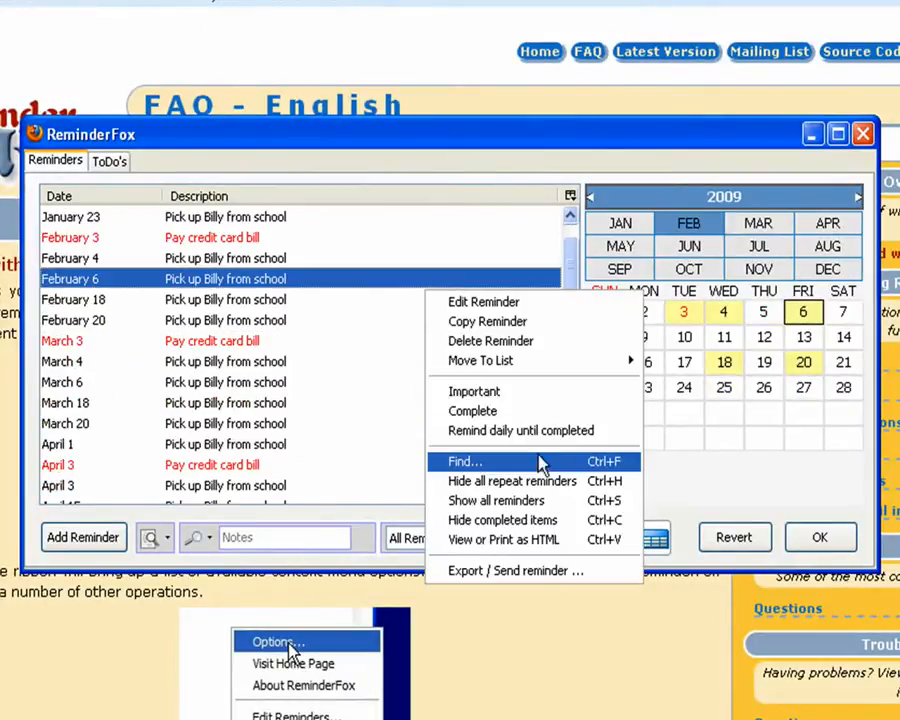
pyautogui.moveTo(555, 481)
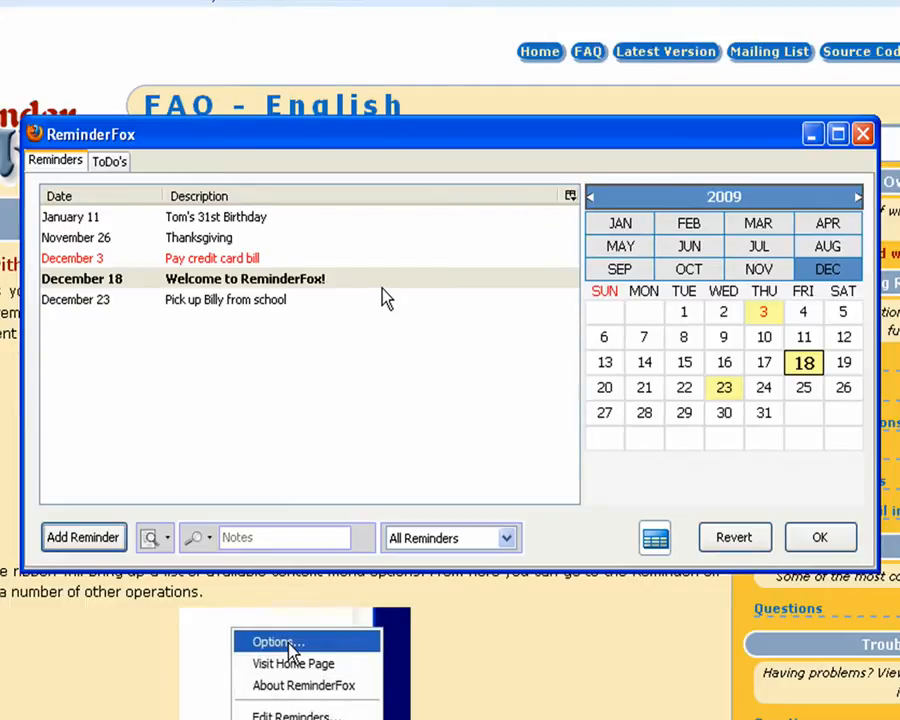
pyautogui.moveTo(258, 292)
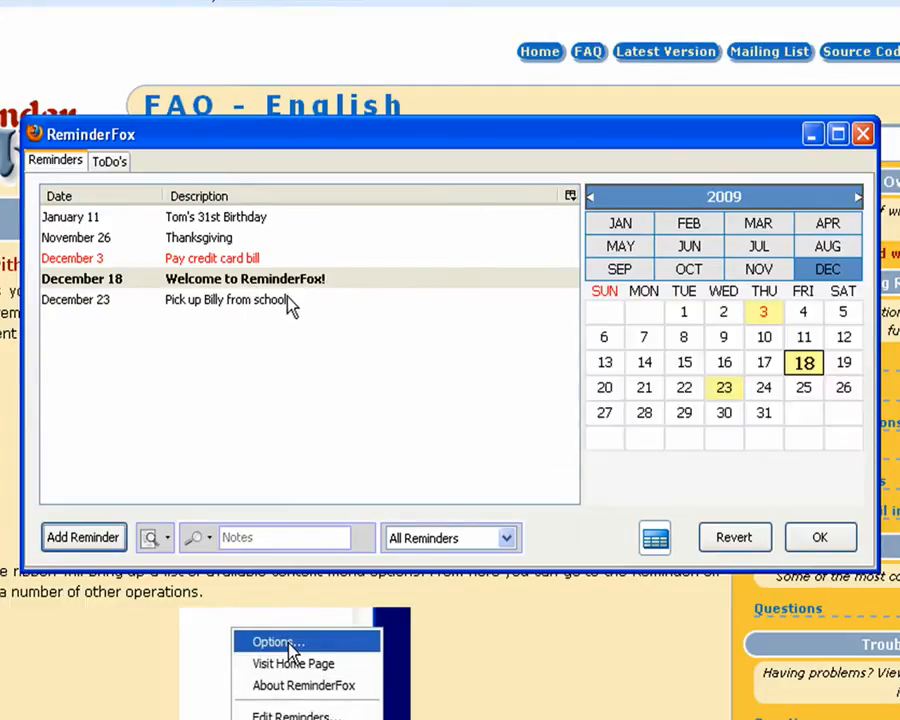
pyautogui.rightClick(245, 278)
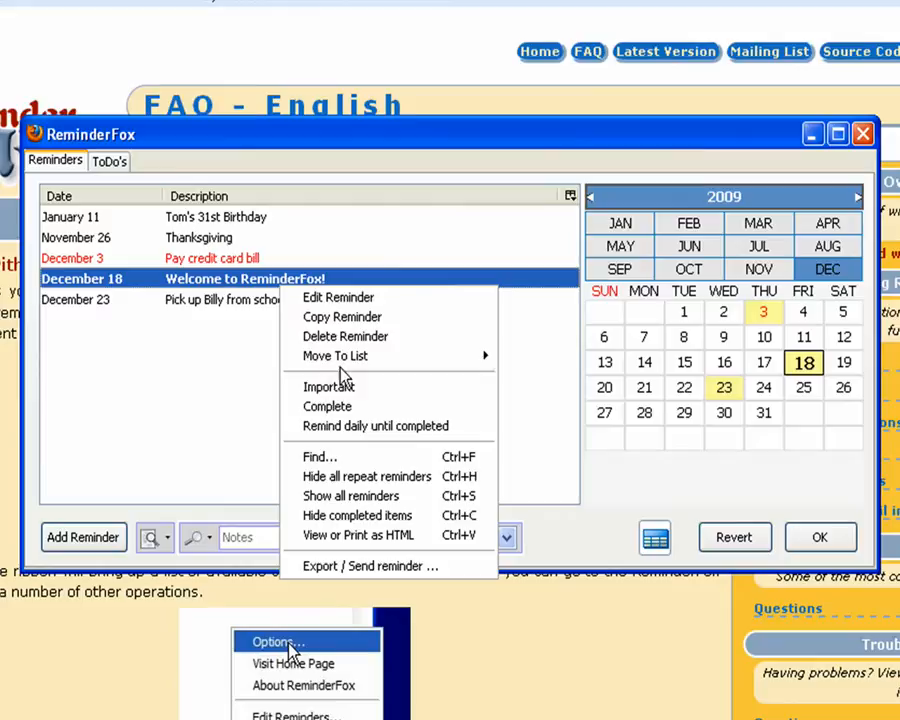
pyautogui.click(327, 406)
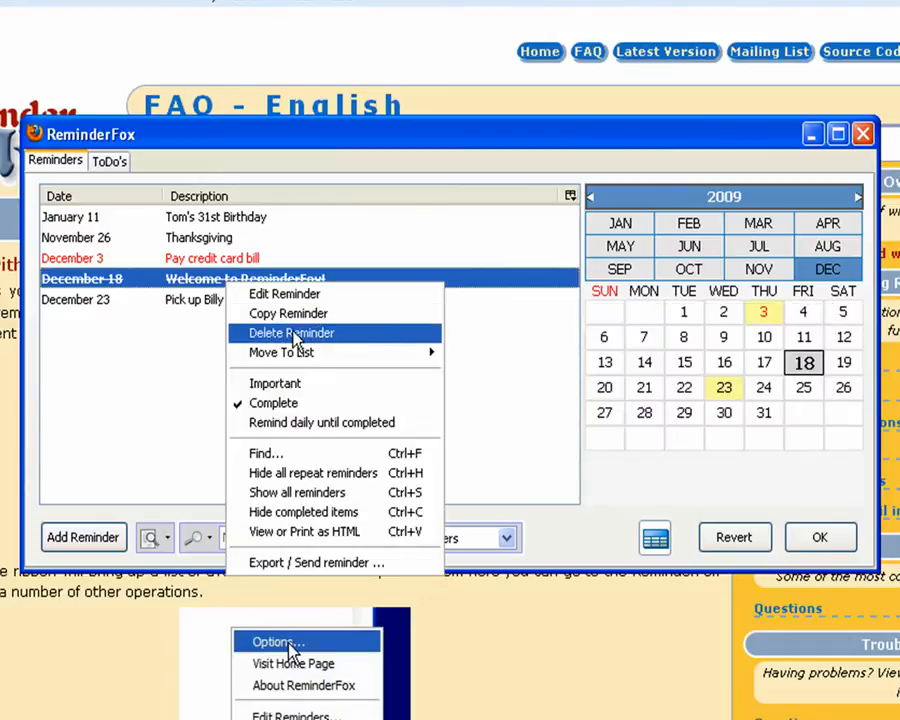
# Step: Delete the Welcome to ReminderFox reminder and confirm the deletion
pyautogui.click(291, 333)
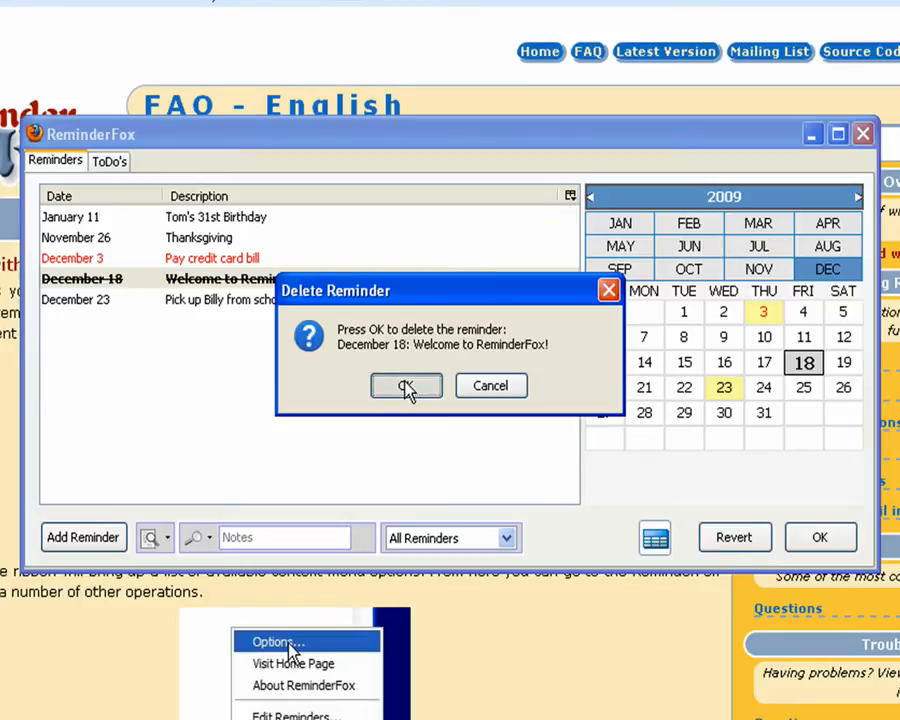
pyautogui.click(406, 386)
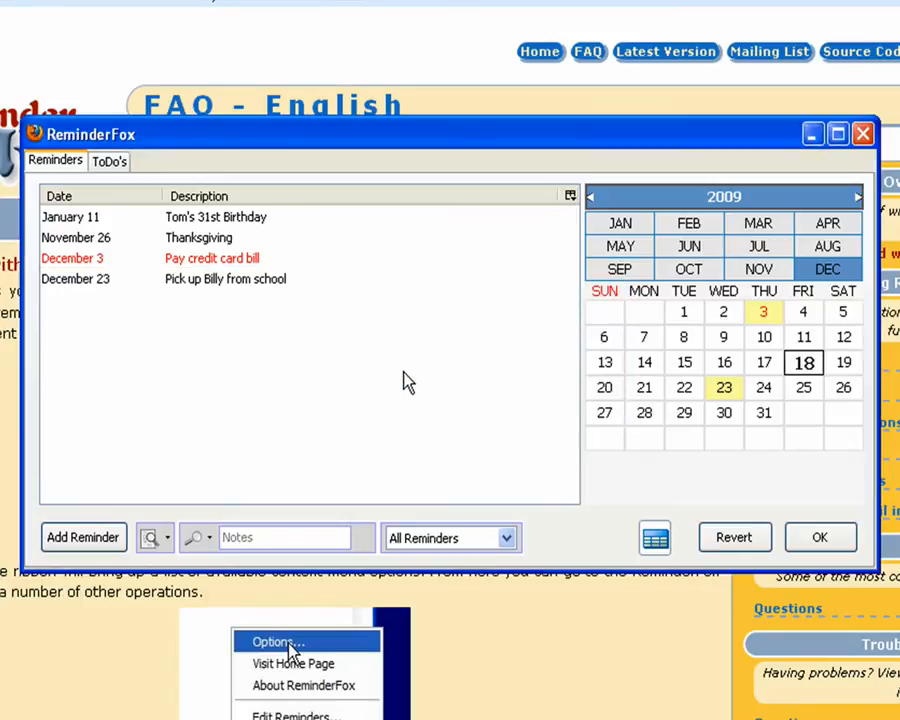
pyautogui.moveTo(357, 333)
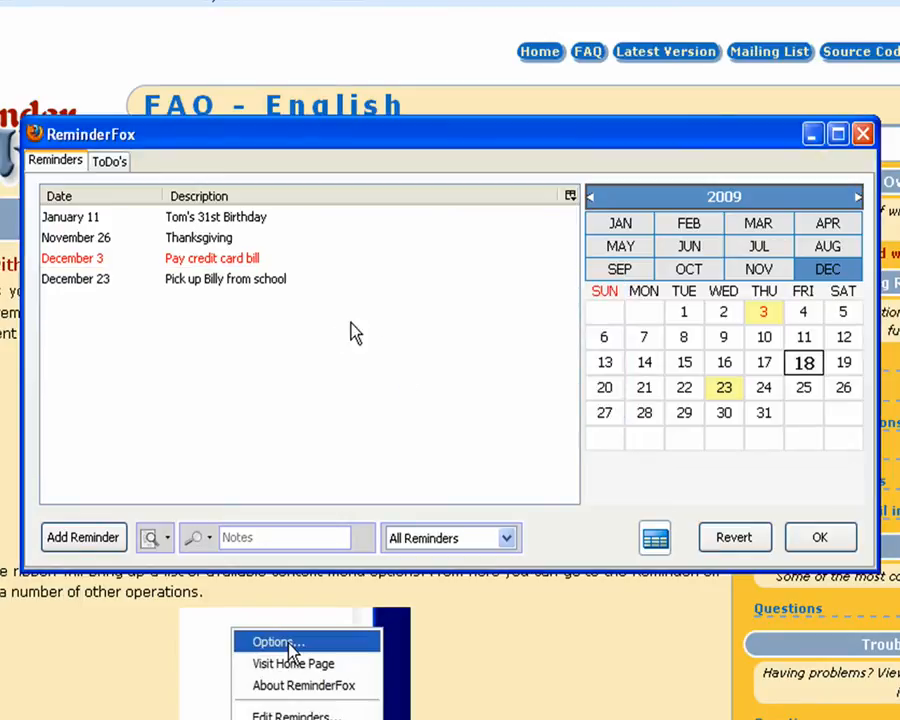
pyautogui.moveTo(644, 412)
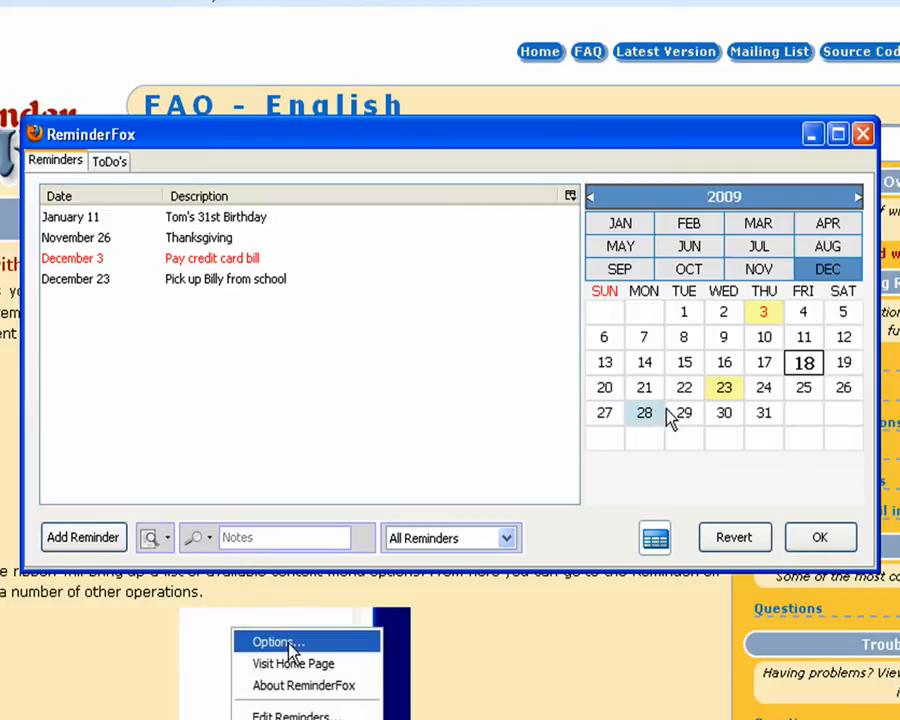
pyautogui.moveTo(723, 387)
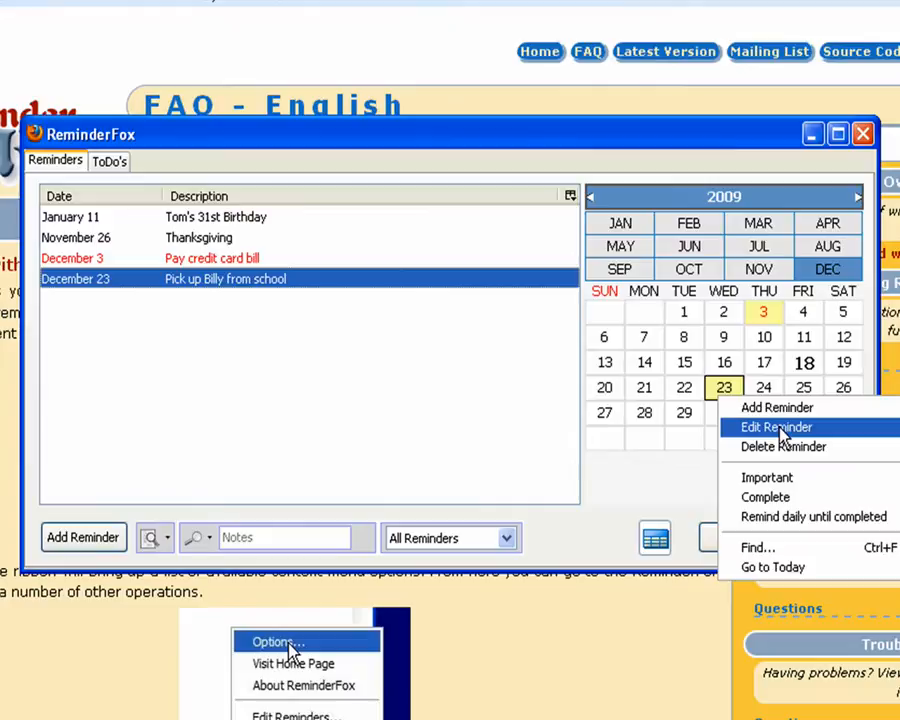
pyautogui.click(774, 427)
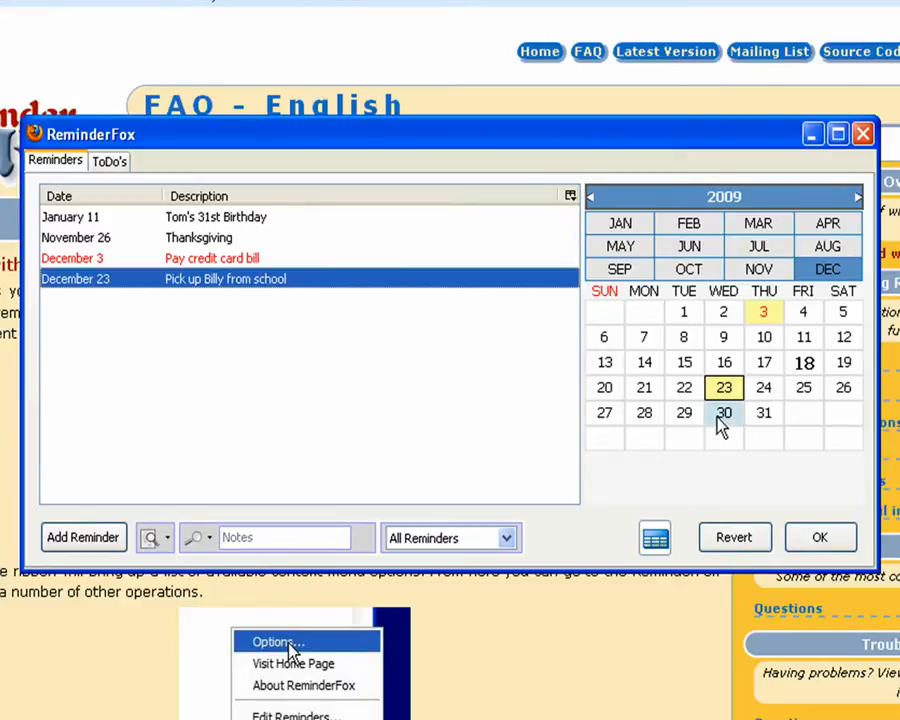
pyautogui.rightClick(684, 412)
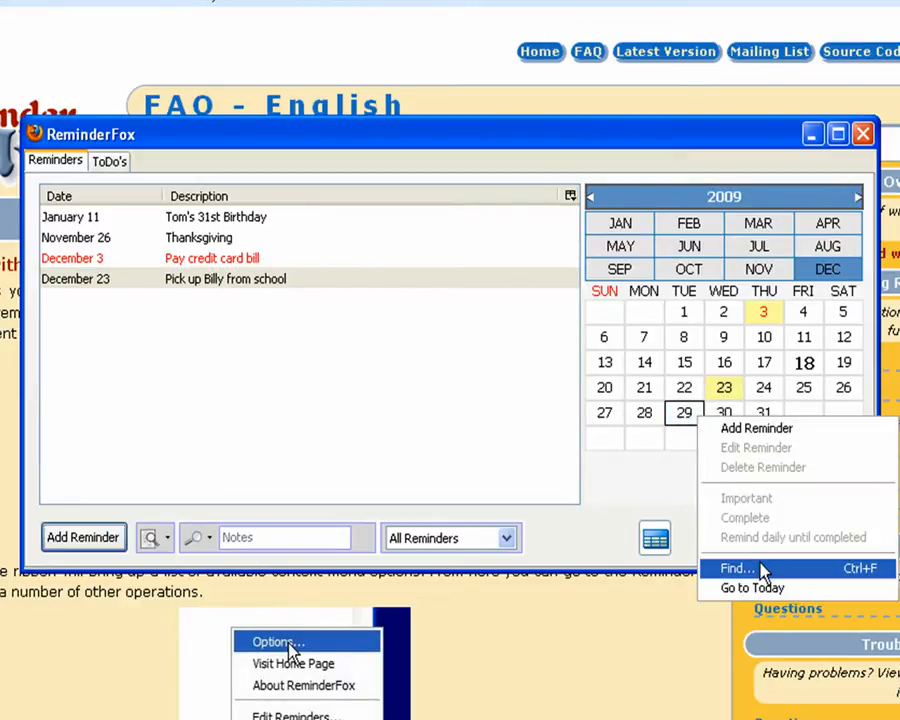
pyautogui.click(737, 568)
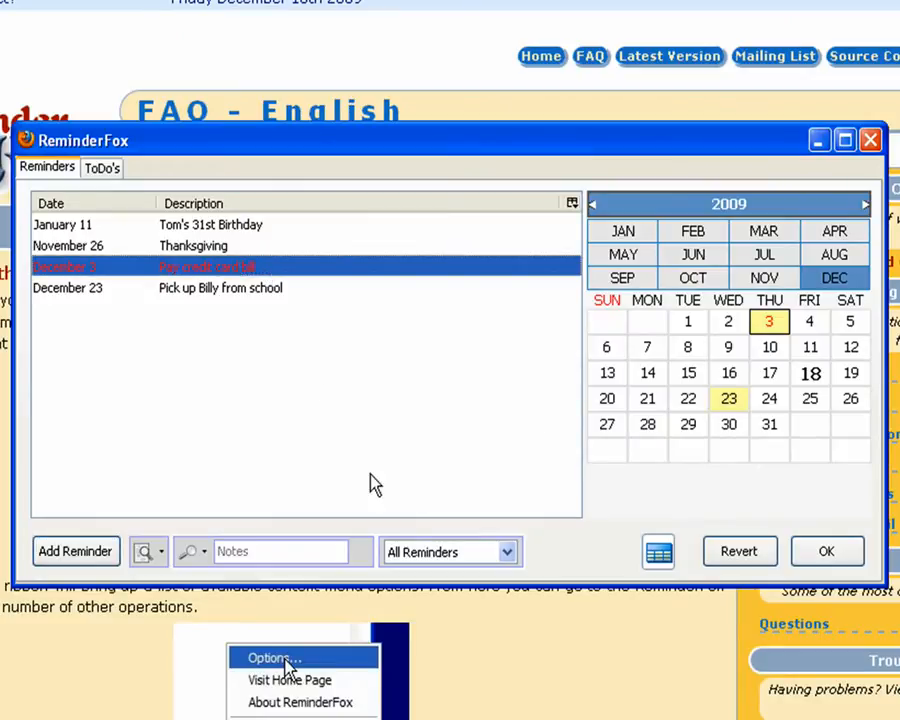
pyautogui.moveTo(333, 487)
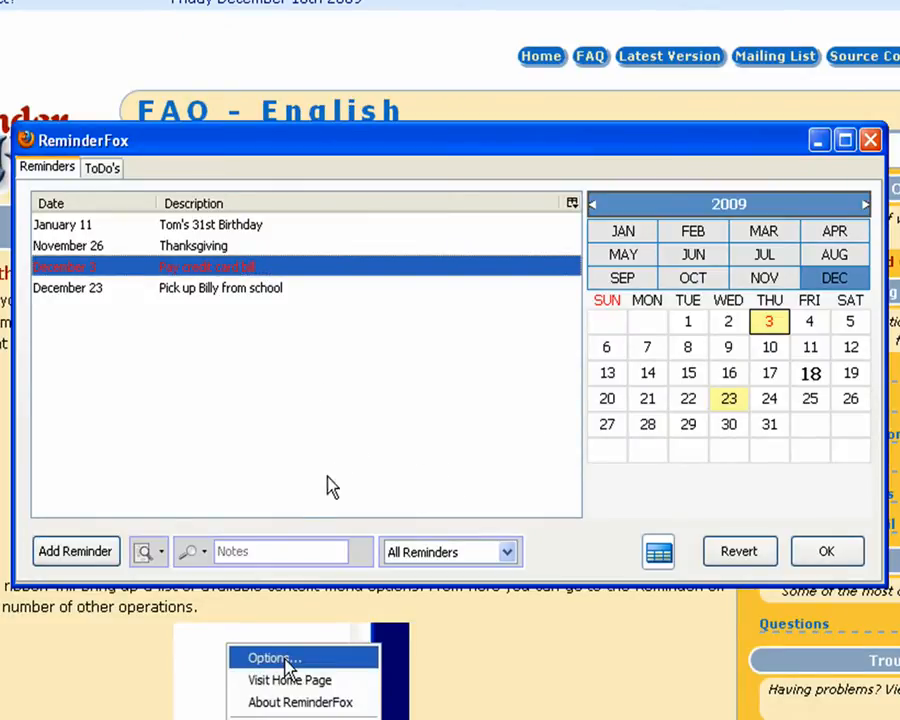
pyautogui.moveTo(483, 521)
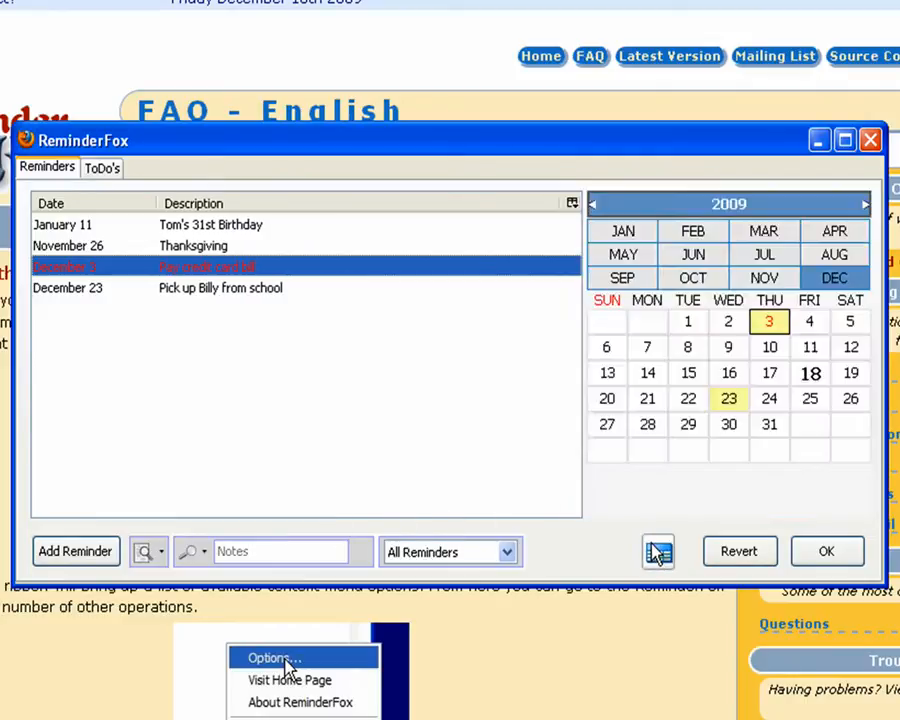
pyautogui.moveTo(632, 538)
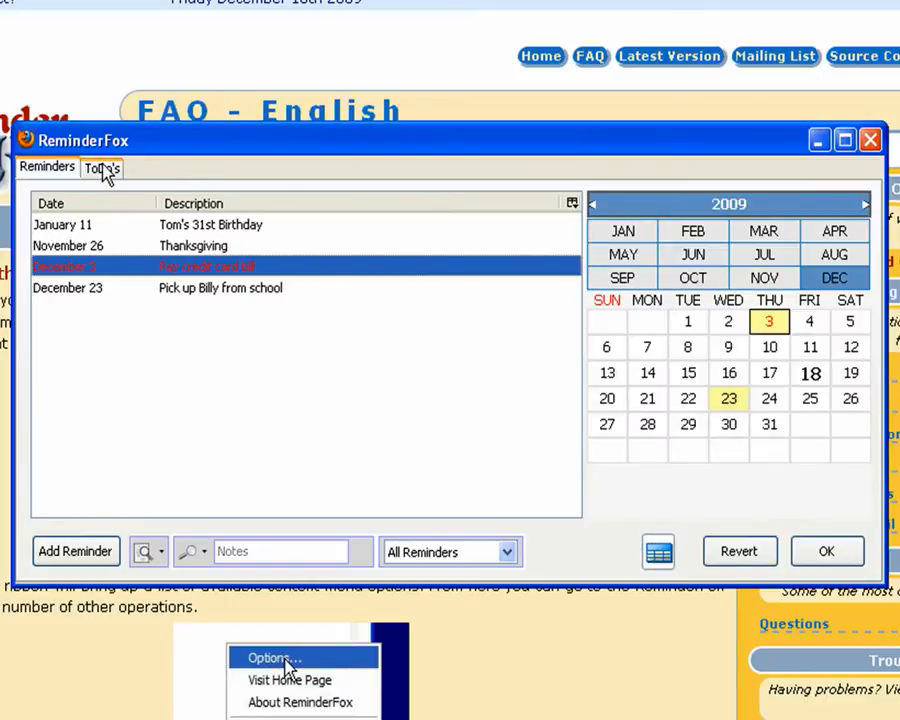
# Step: Start a new ToDo on the ToDo's tab described 'get gift for Mom's anniversary'
pyautogui.click(102, 167)
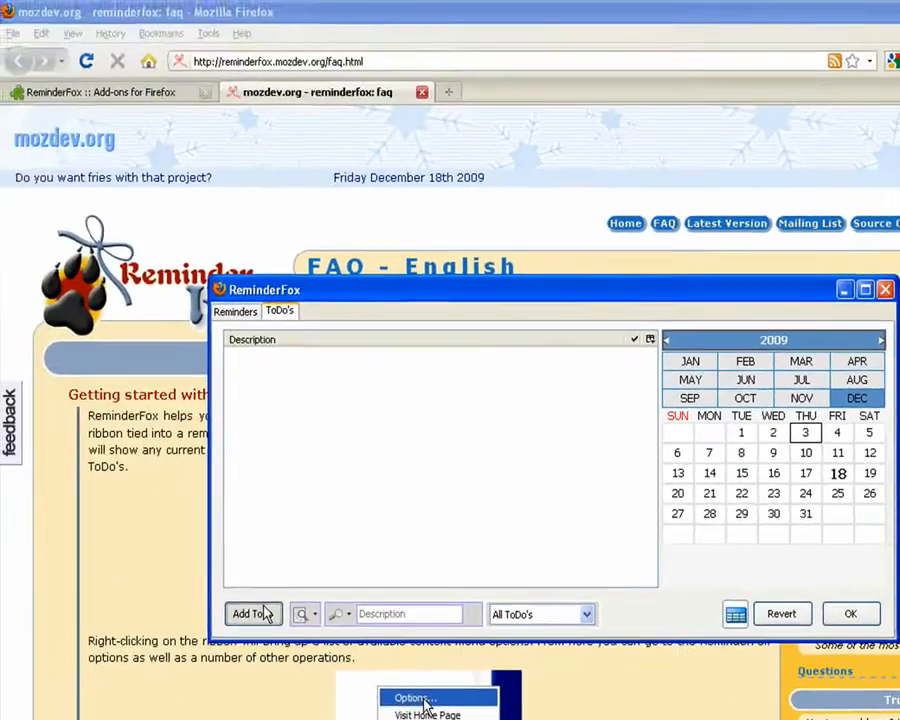
pyautogui.click(248, 613)
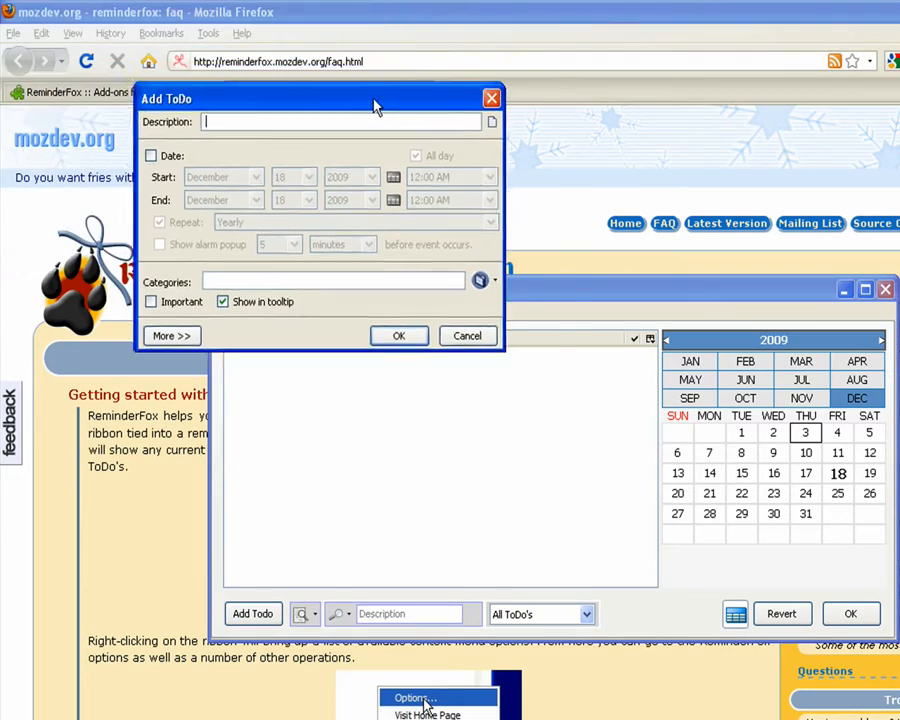
pyautogui.write('g')
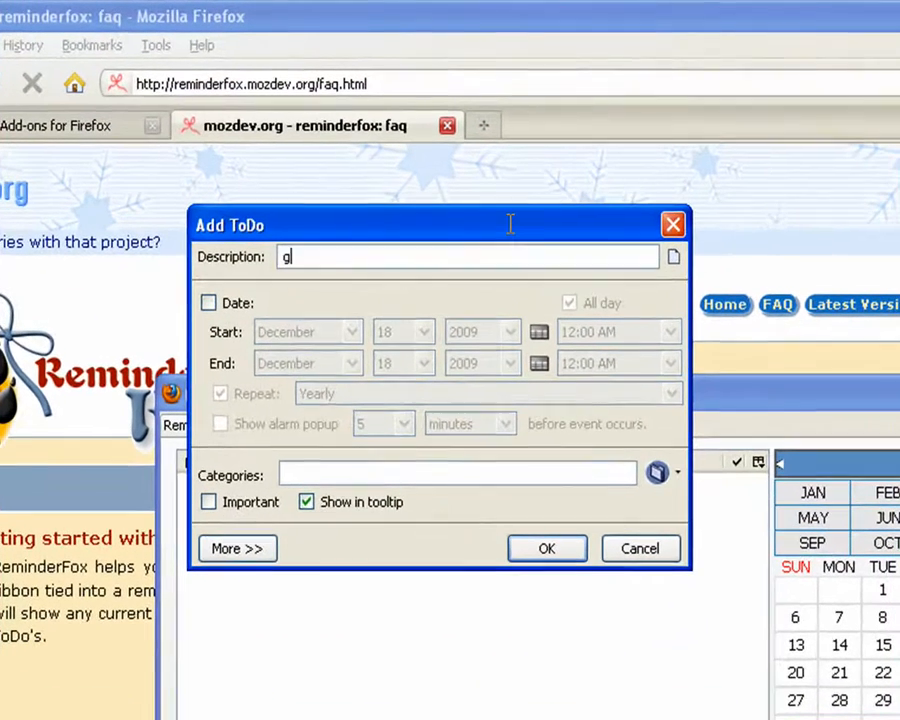
pyautogui.write('et gi')
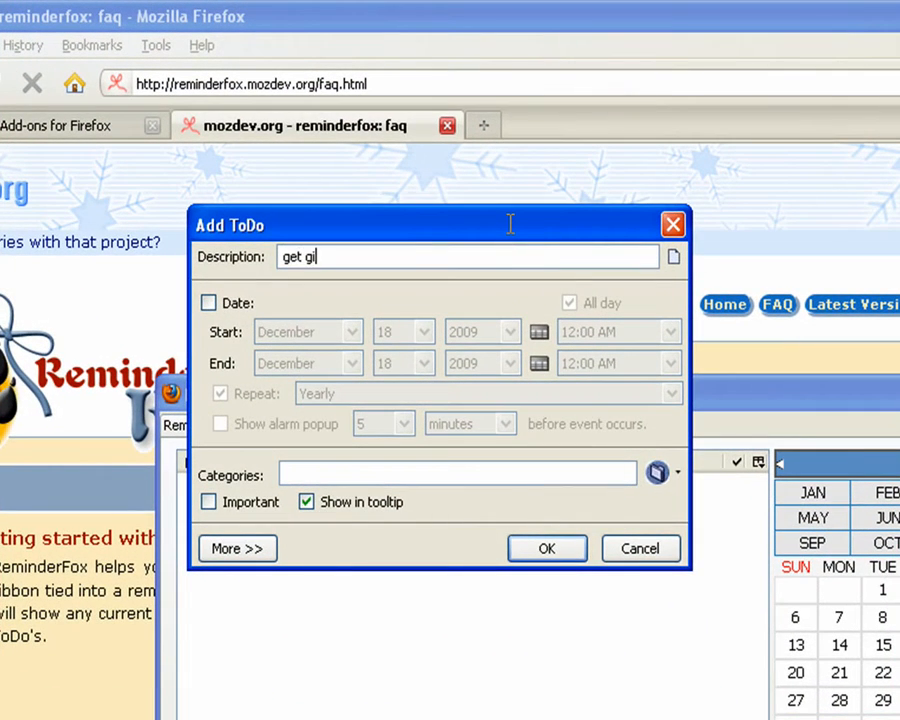
pyautogui.write('ft for')
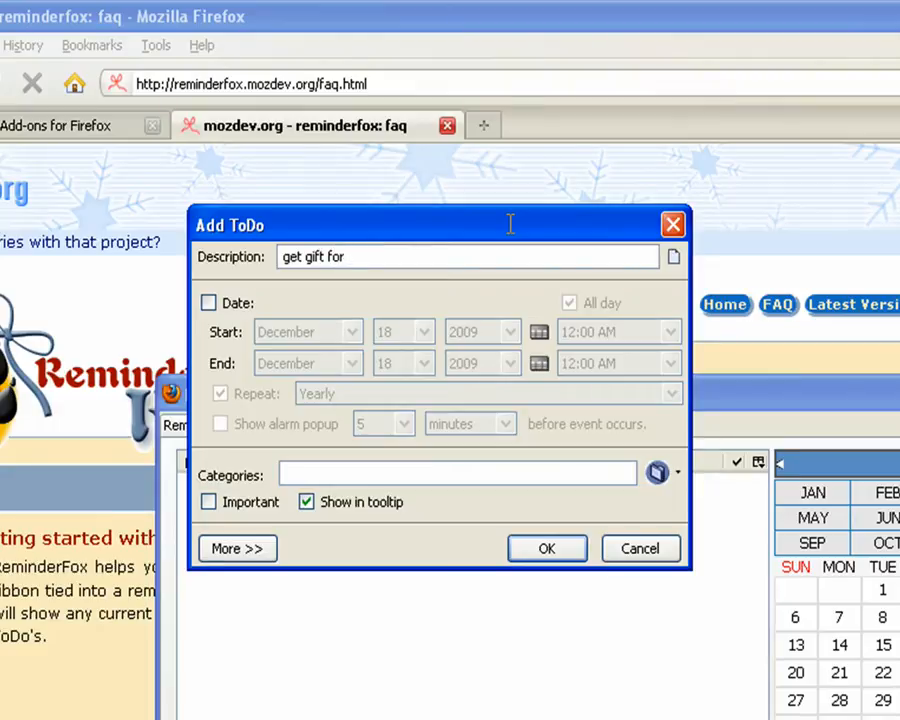
pyautogui.write("Mom's anniversa")
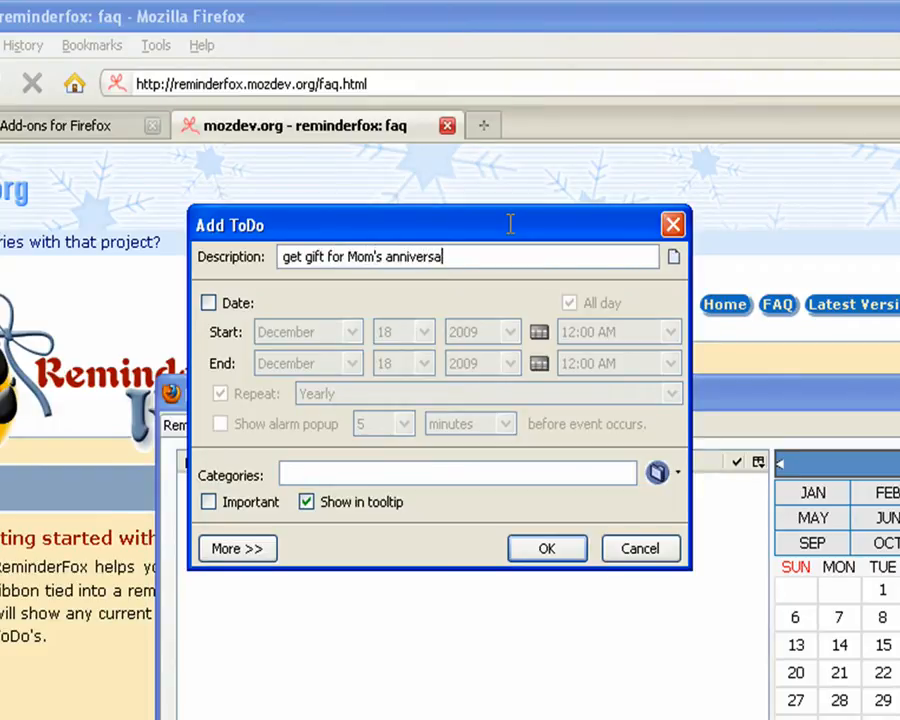
# Step: Date the ToDo December 25, not repeating, with an alarm 1 day before, and save it
pyautogui.click(209, 302)
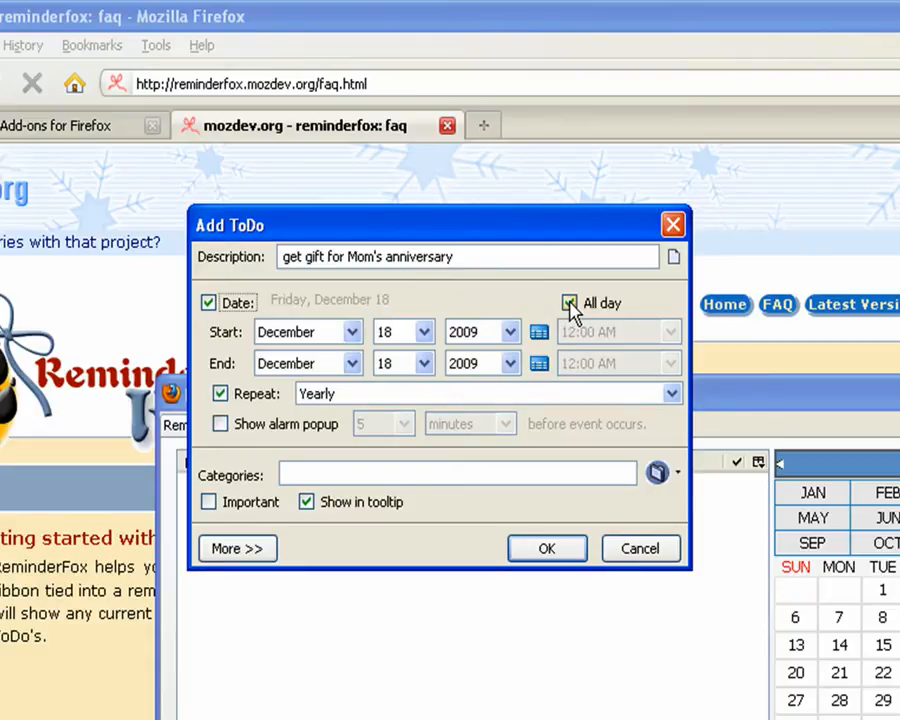
pyautogui.click(538, 331)
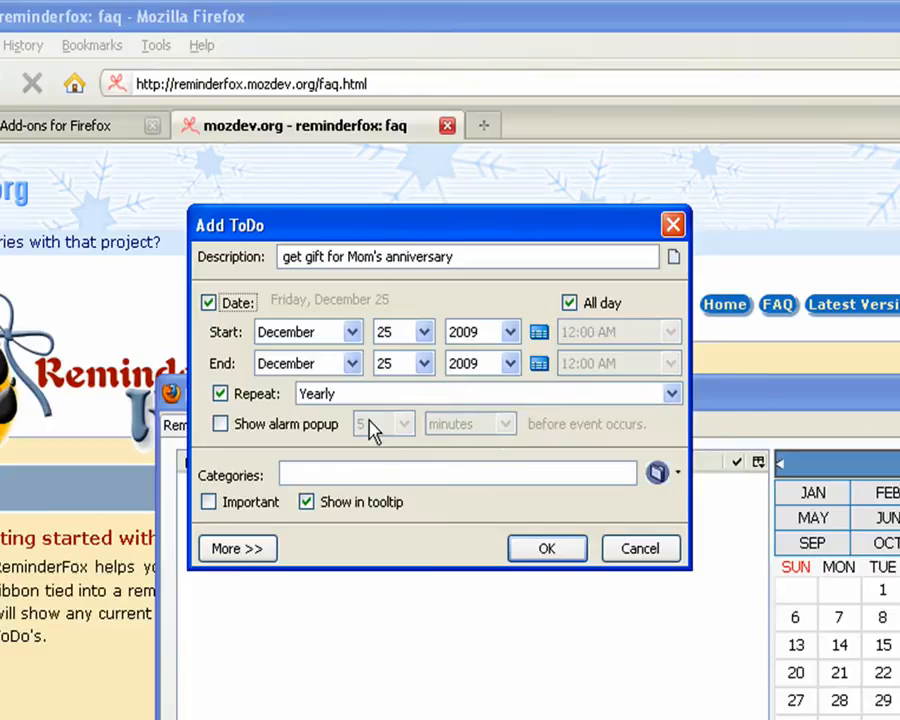
pyautogui.click(209, 393)
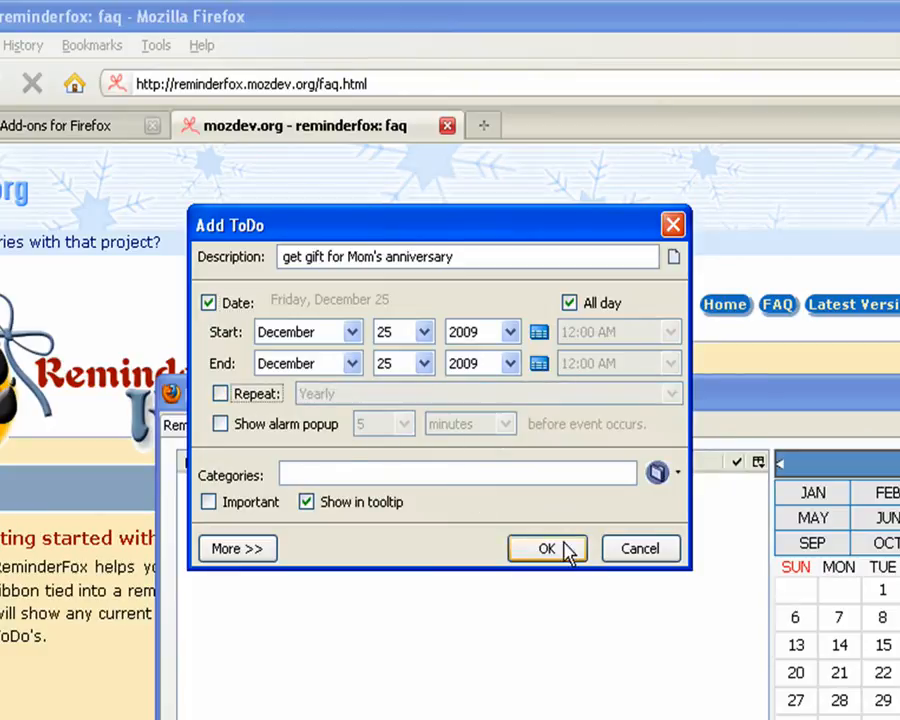
pyautogui.moveTo(420, 480)
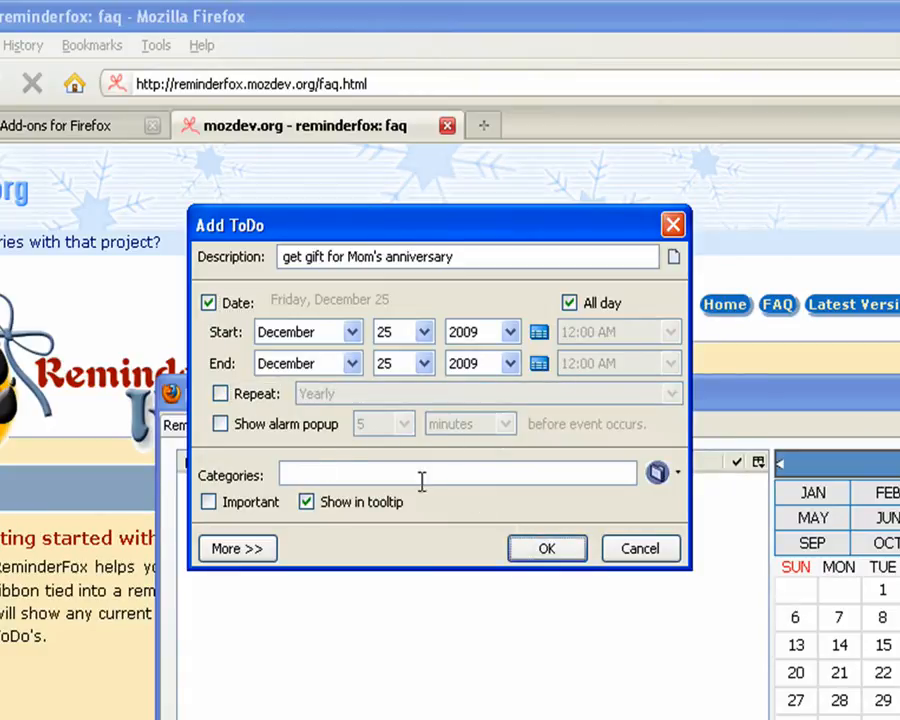
pyautogui.click(219, 424)
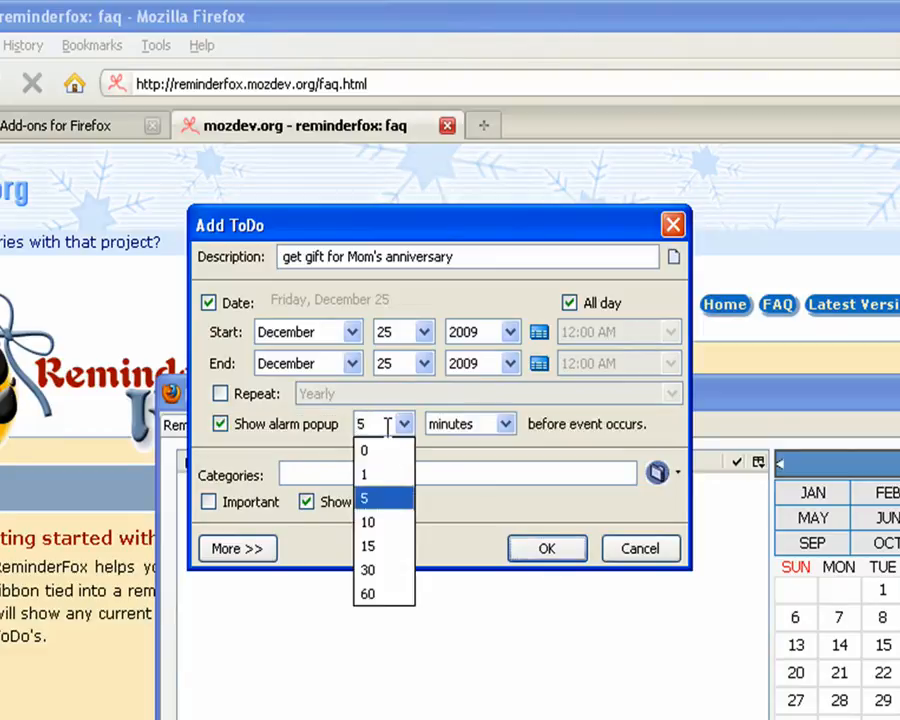
pyautogui.click(505, 423)
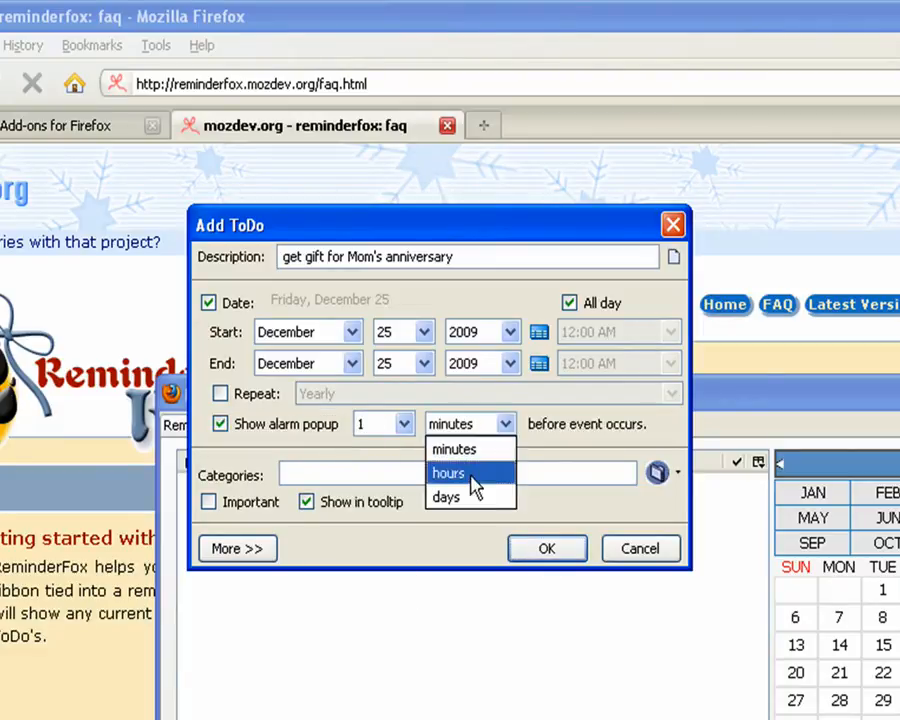
pyautogui.click(446, 497)
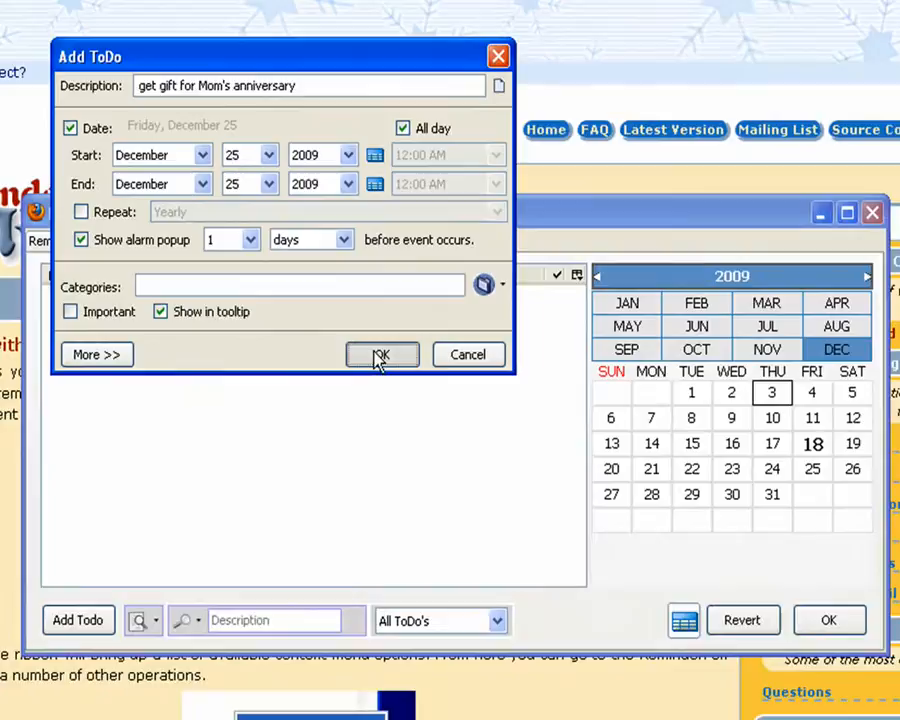
pyautogui.click(381, 354)
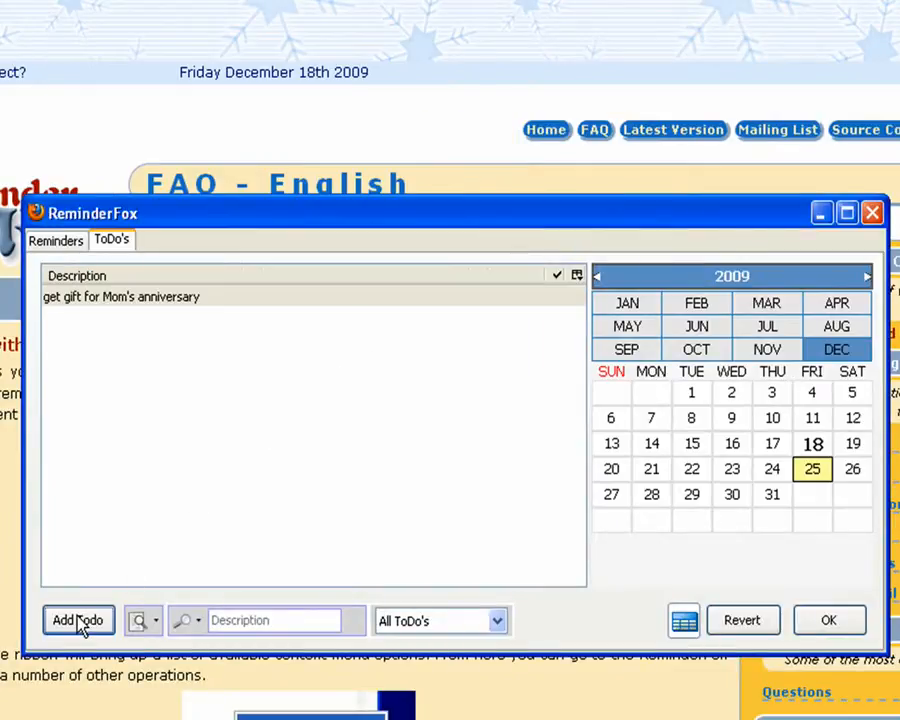
# Step: Add a ToDo 'do book report'
pyautogui.click(78, 620)
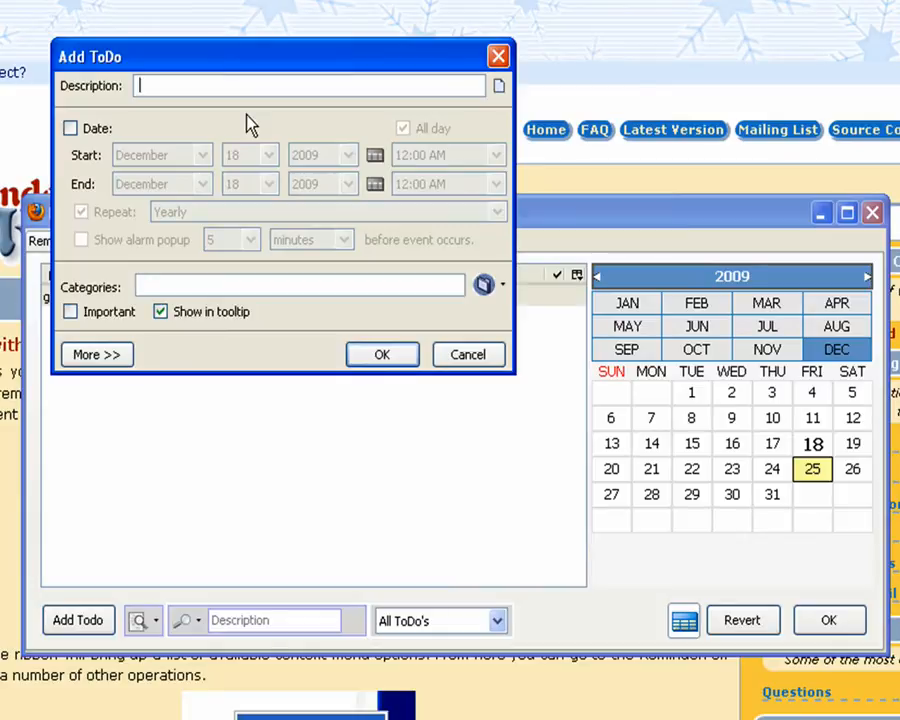
pyautogui.write('do book report')
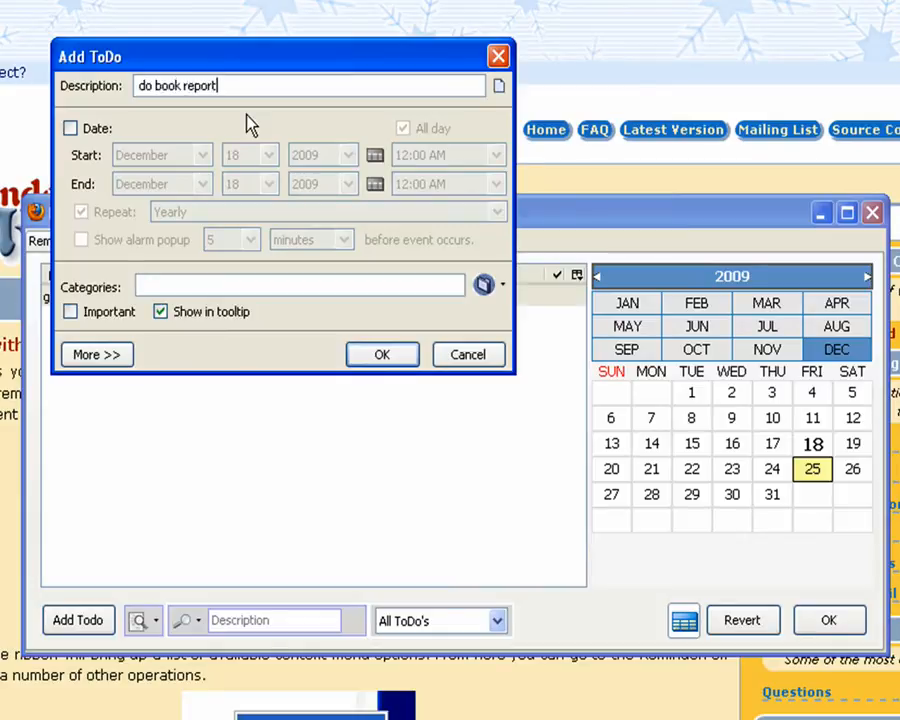
pyautogui.click(381, 354)
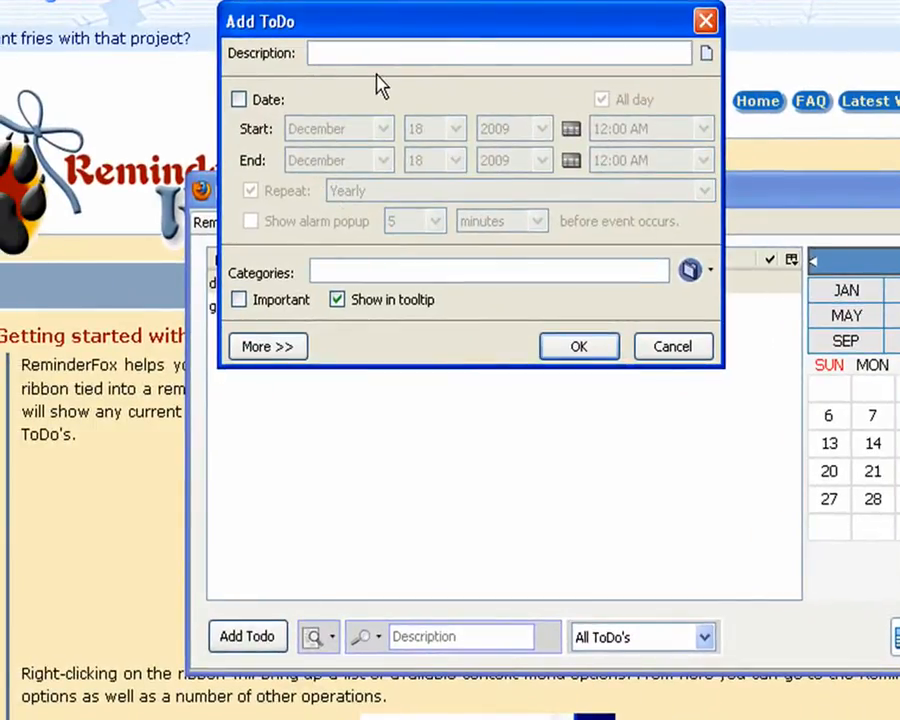
# Step: Add an important ToDo 'get new basketball shoes'
pyautogui.write('get ne w')
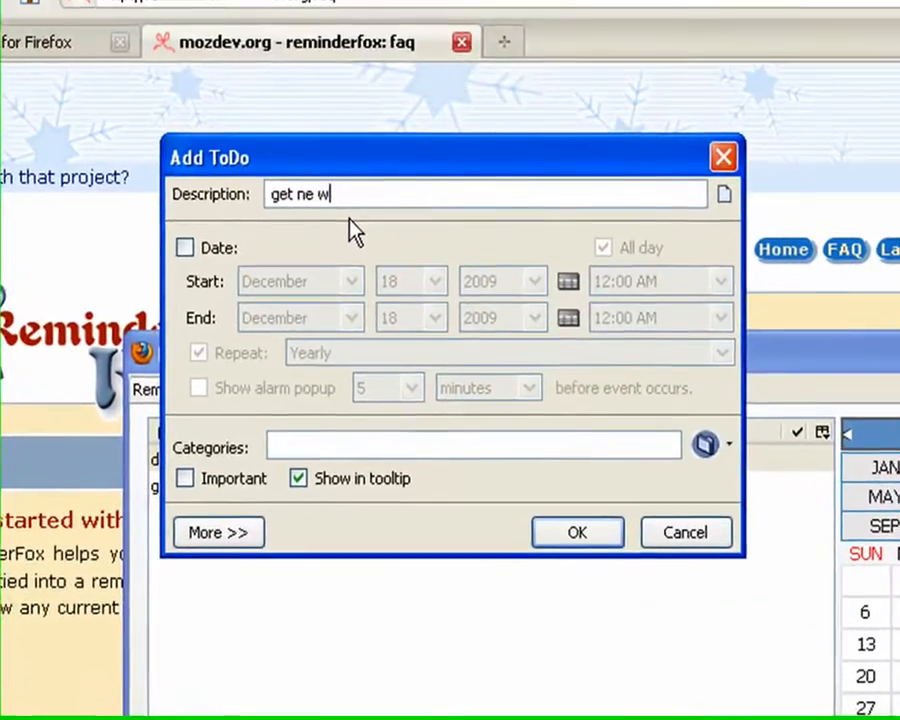
pyautogui.write('ew bask')
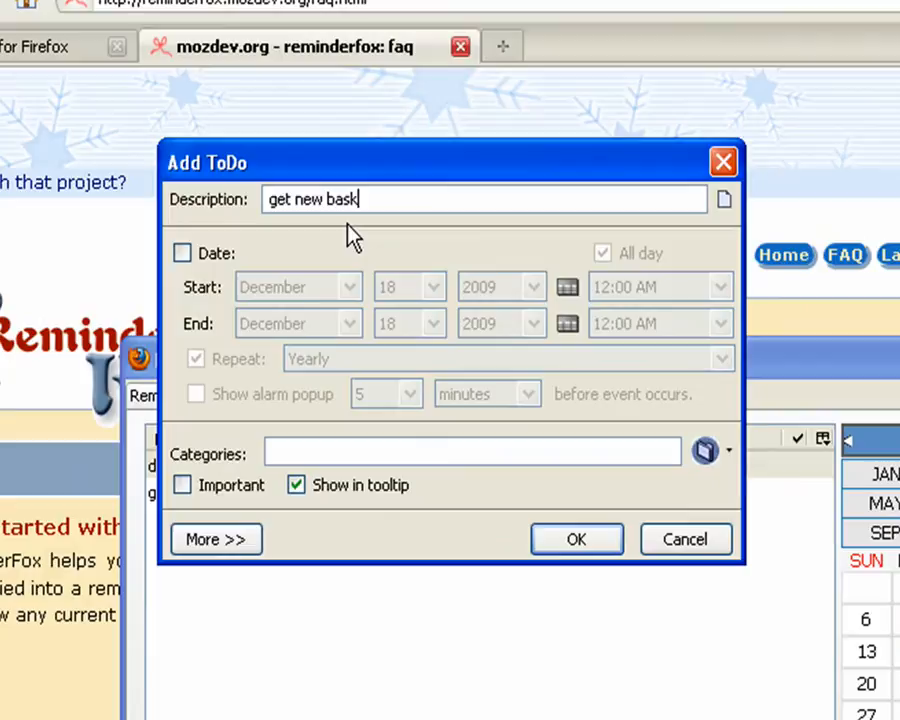
pyautogui.write('etball shoes')
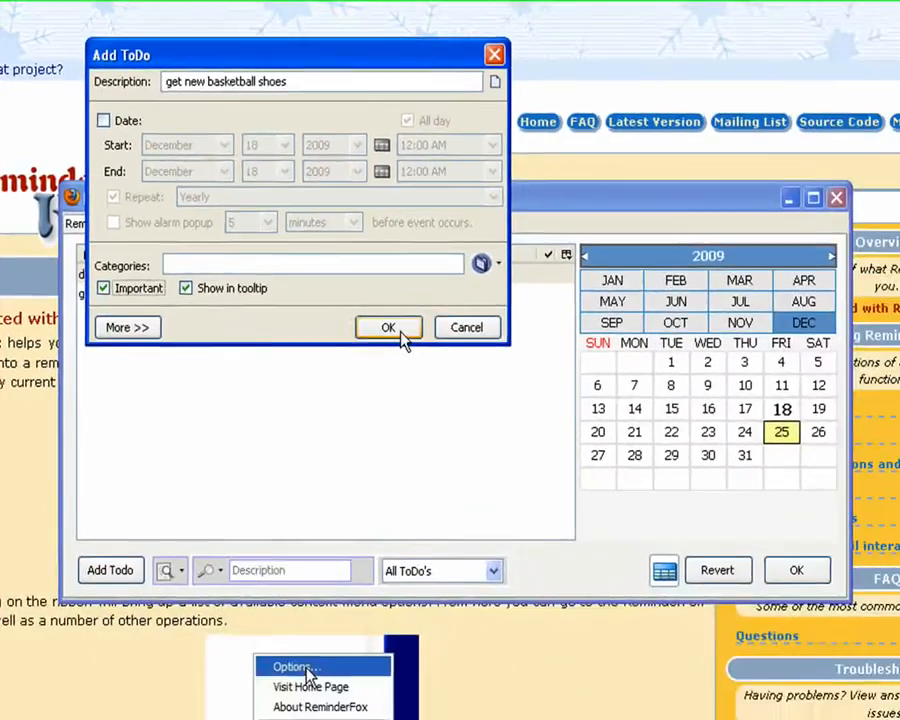
pyautogui.click(388, 327)
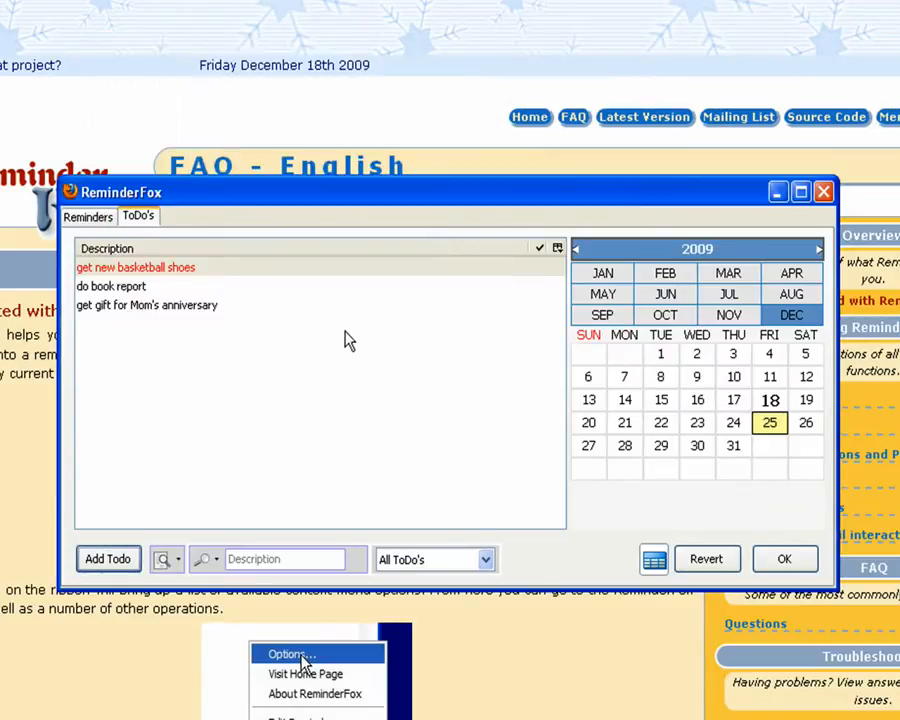
# Step: Move the 'get new basketball shoes' ToDo down to the bottom of the list
pyautogui.click(135, 267)
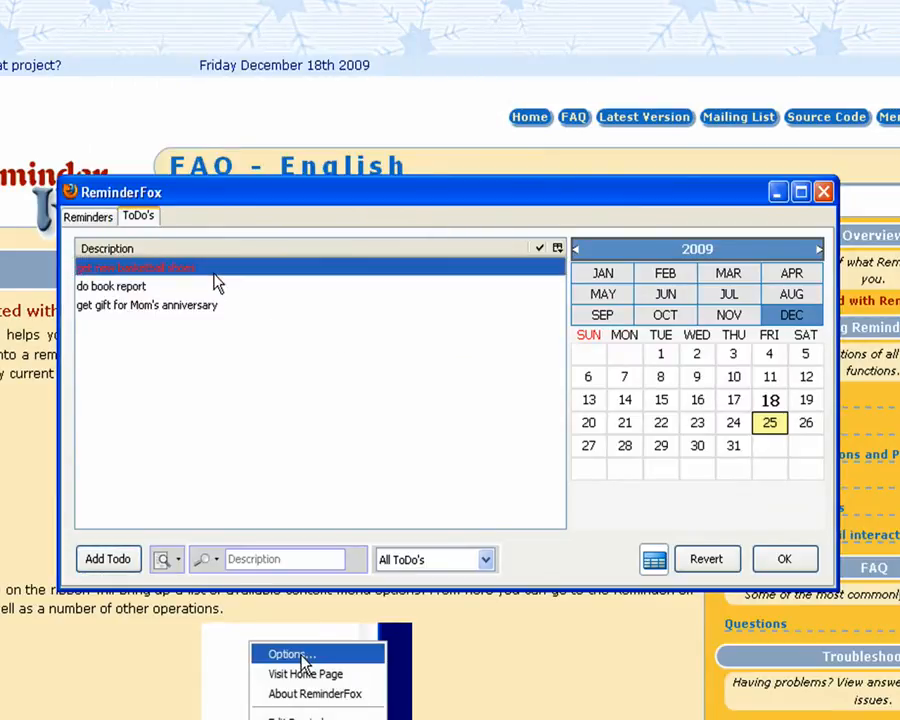
pyautogui.rightClick(135, 268)
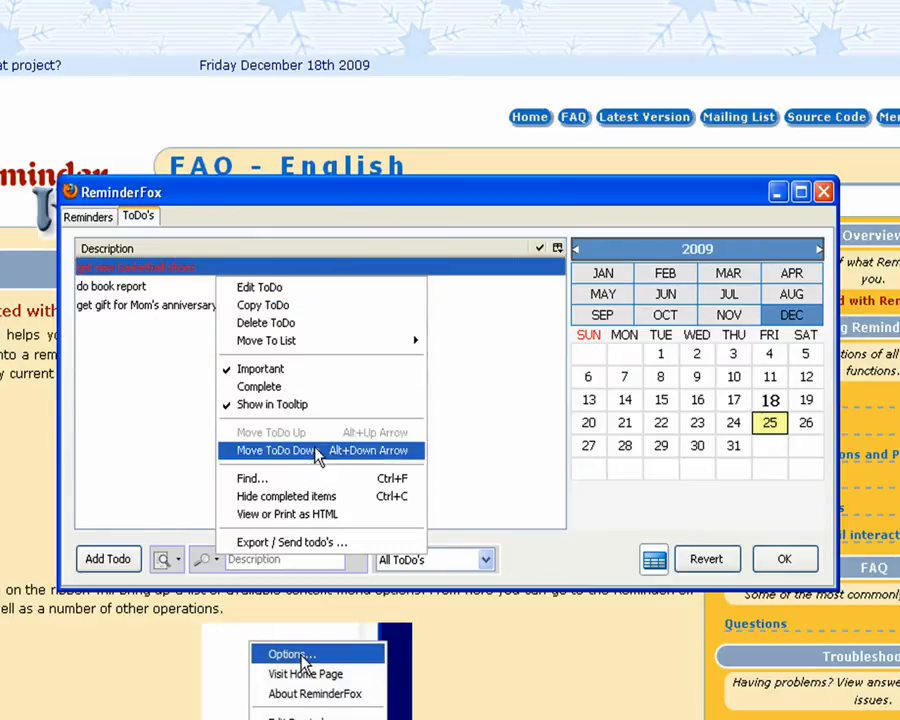
pyautogui.click(273, 450)
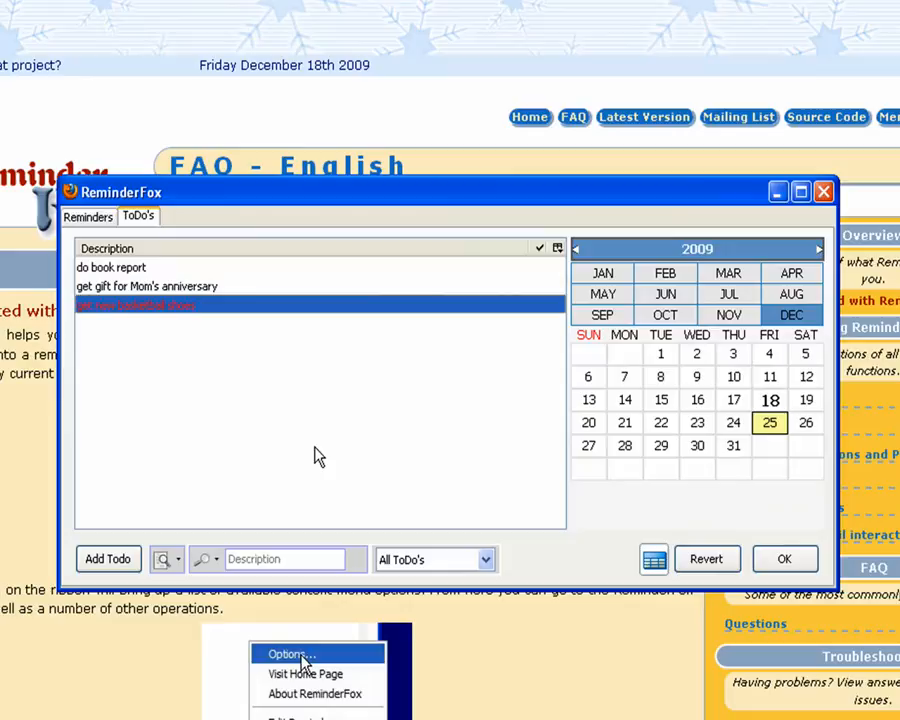
pyautogui.moveTo(177, 325)
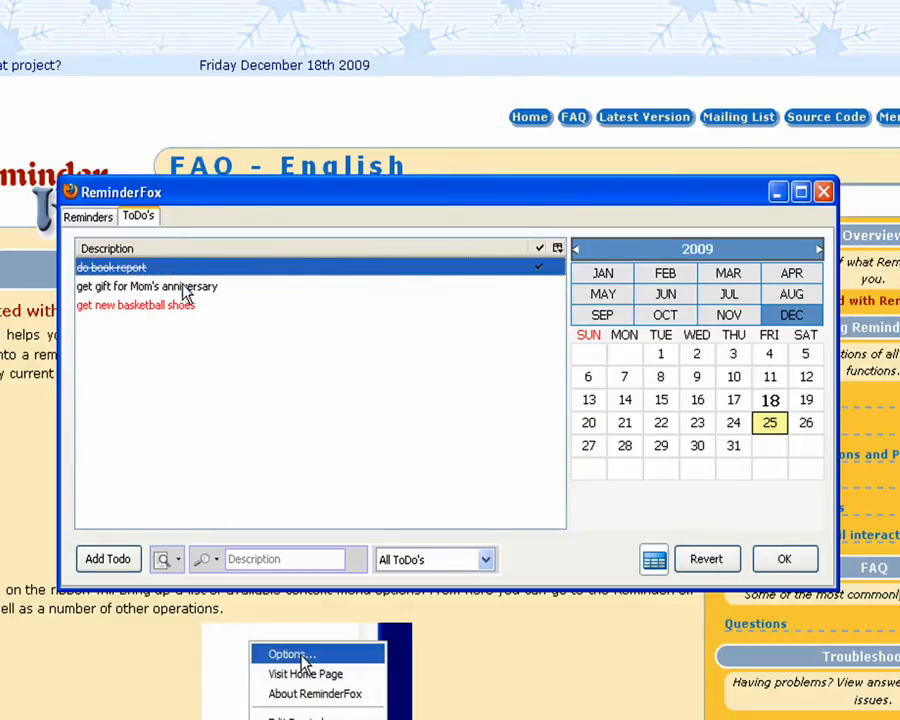
# Step: Mark the Mom's anniversary ToDo complete and toggle hiding of completed ToDos
pyautogui.click(147, 286)
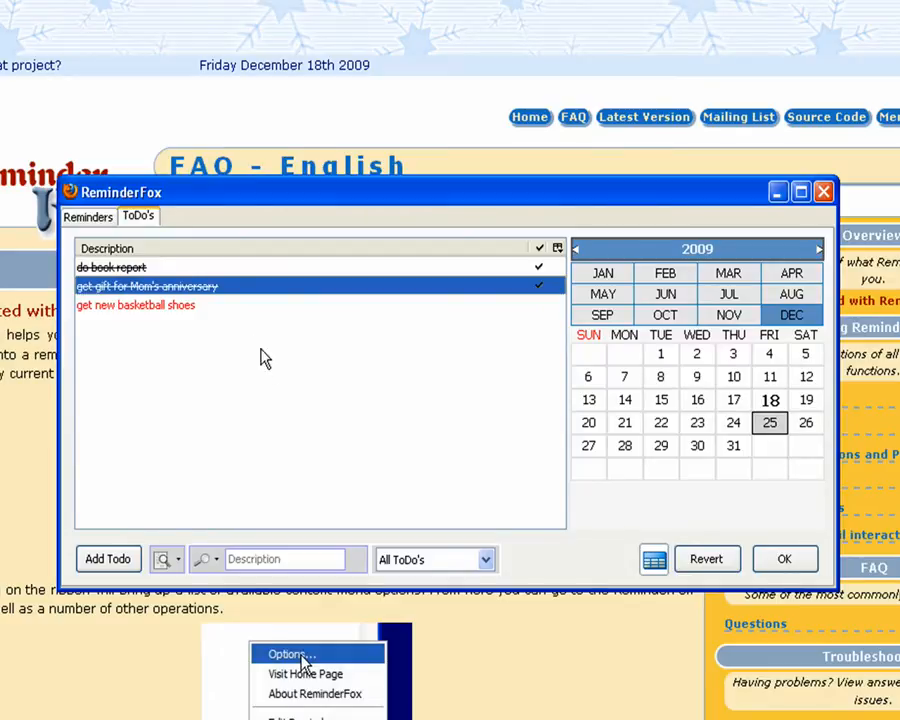
pyautogui.rightClick(135, 305)
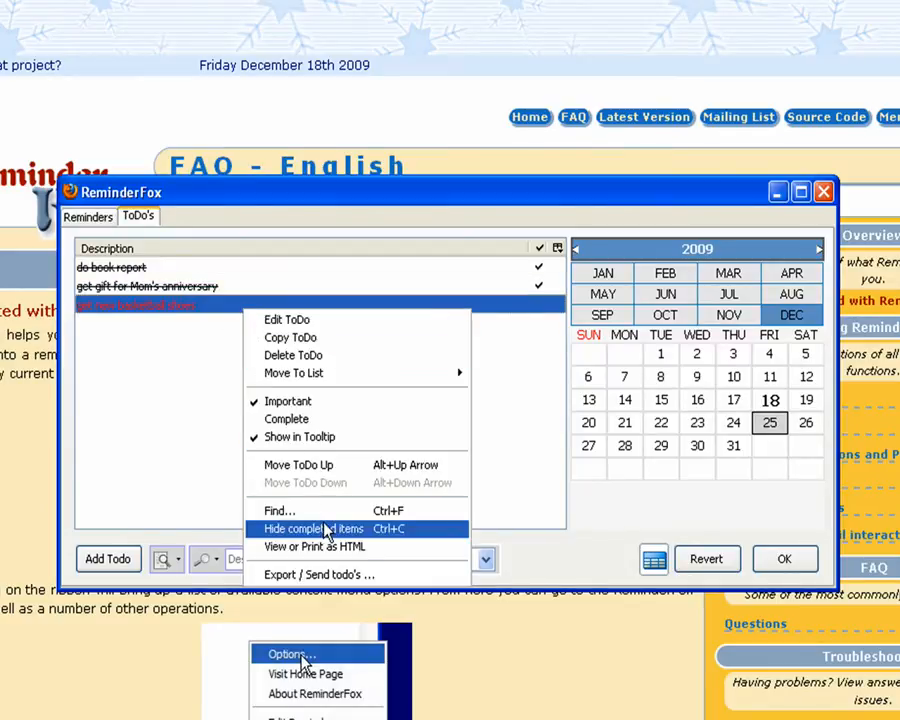
pyautogui.click(313, 528)
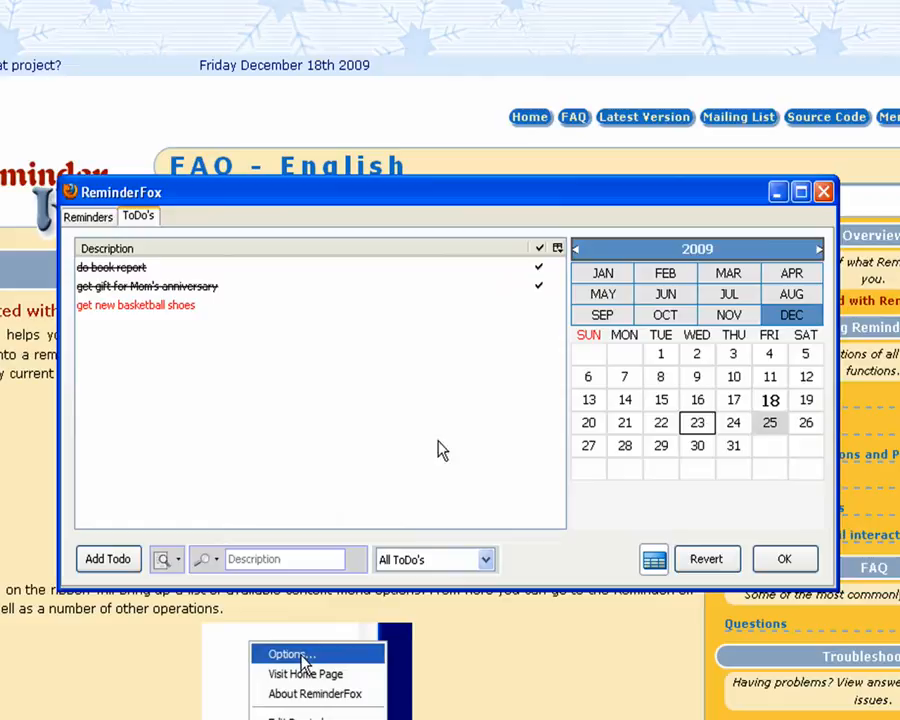
pyautogui.click(135, 304)
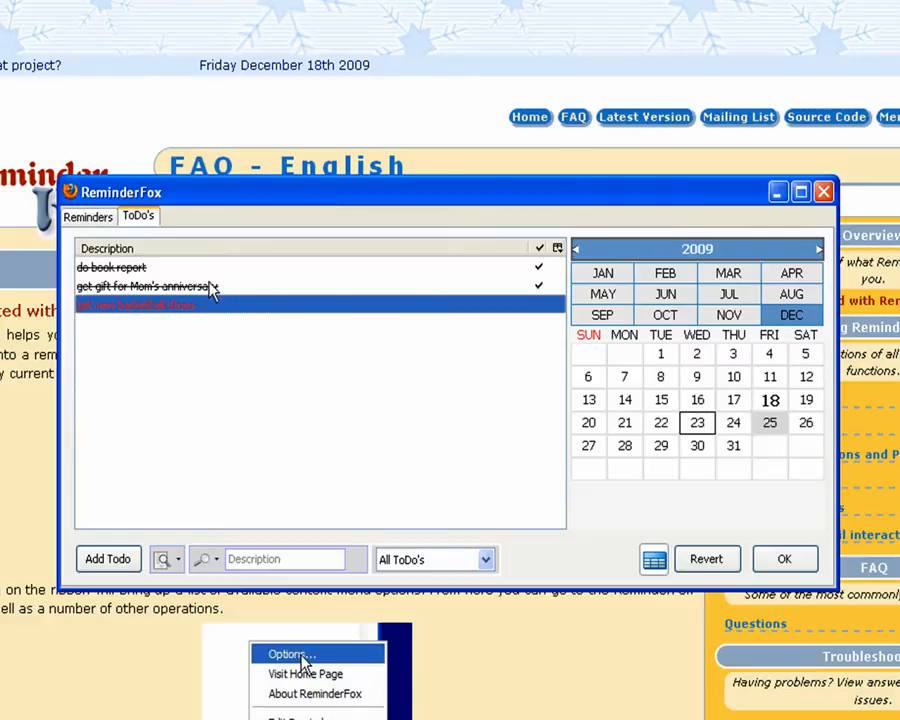
pyautogui.click(195, 267)
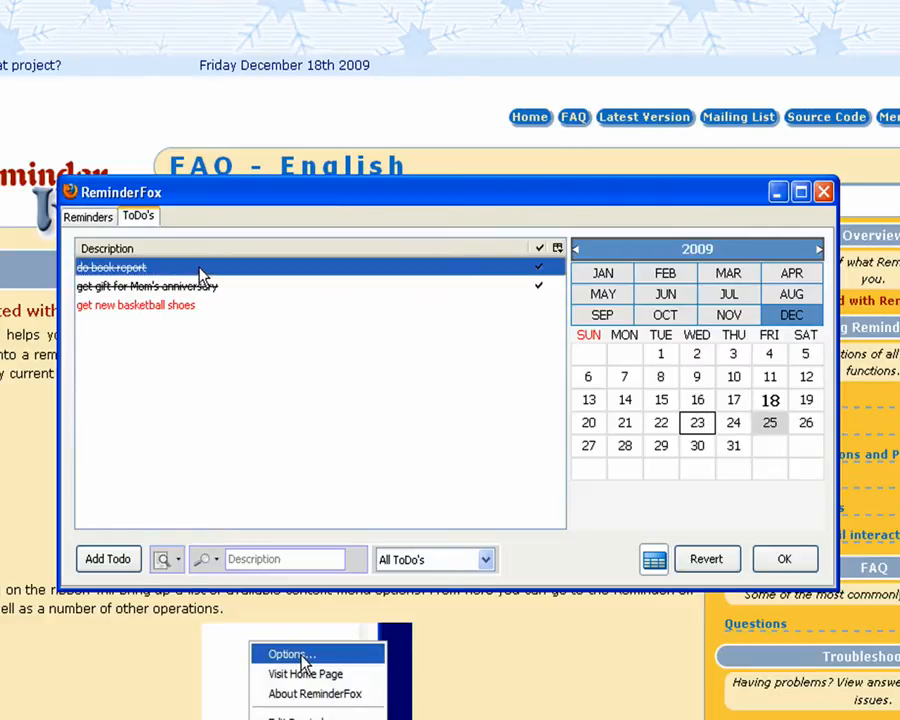
pyautogui.moveTo(198, 272)
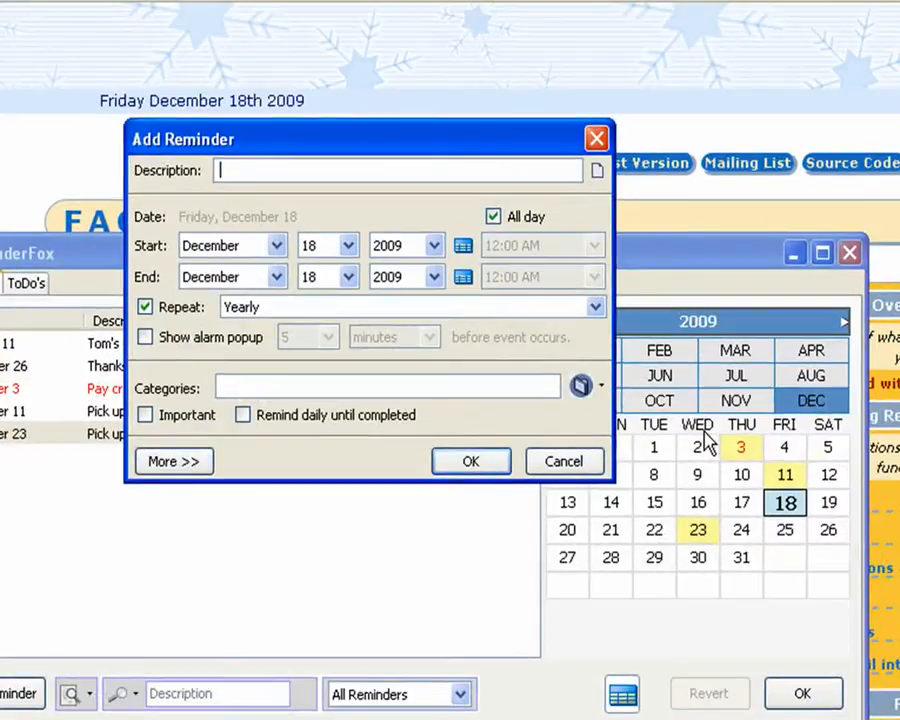
# Step: Create a reminder 'open new bank account' for today and save it
pyautogui.write('open')
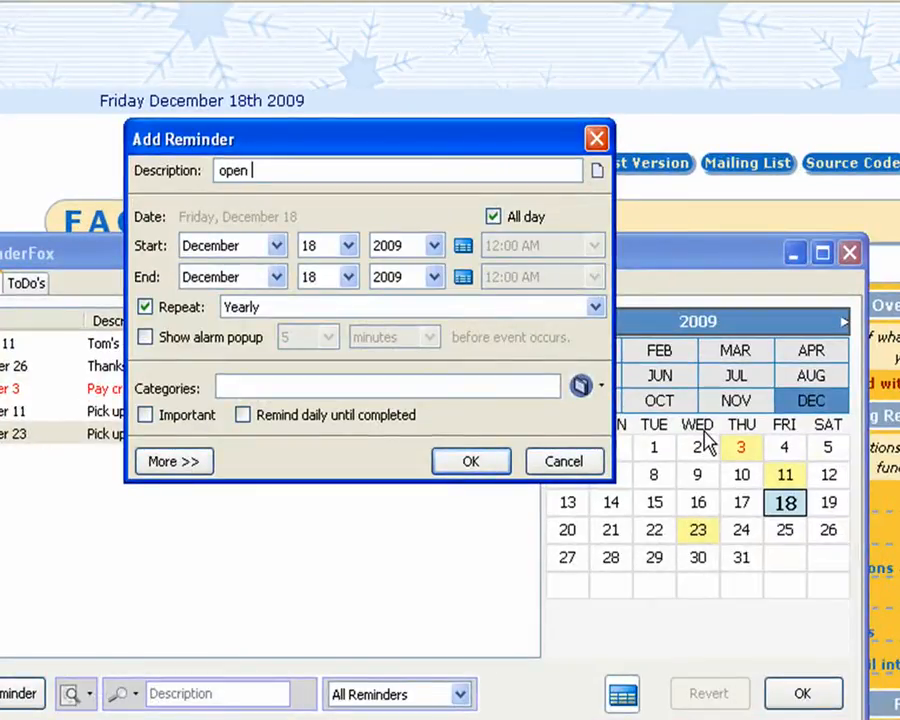
pyautogui.write('n')
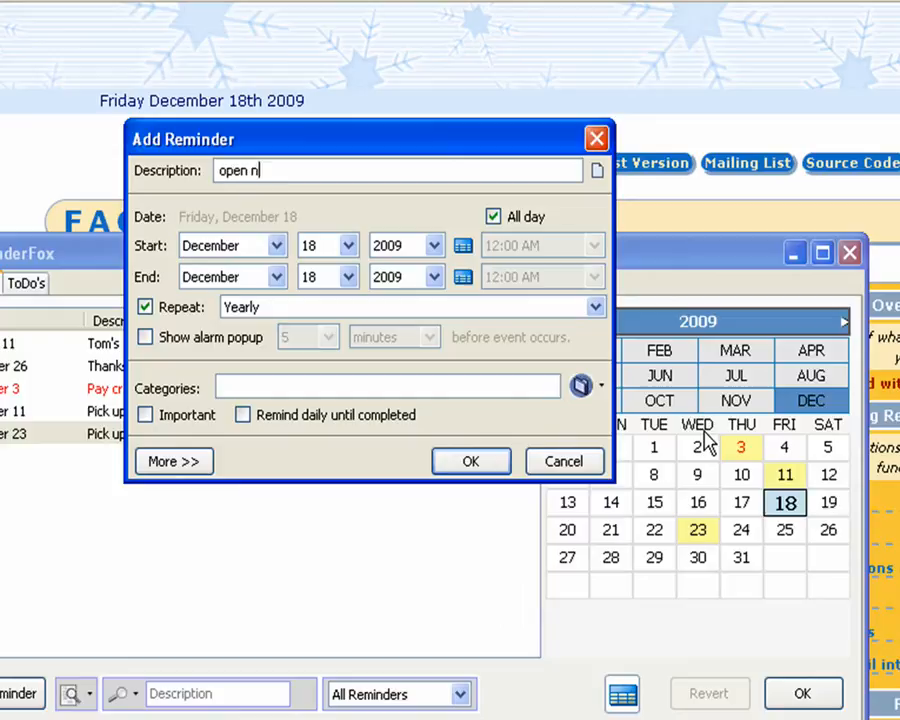
pyautogui.write('ew bank account')
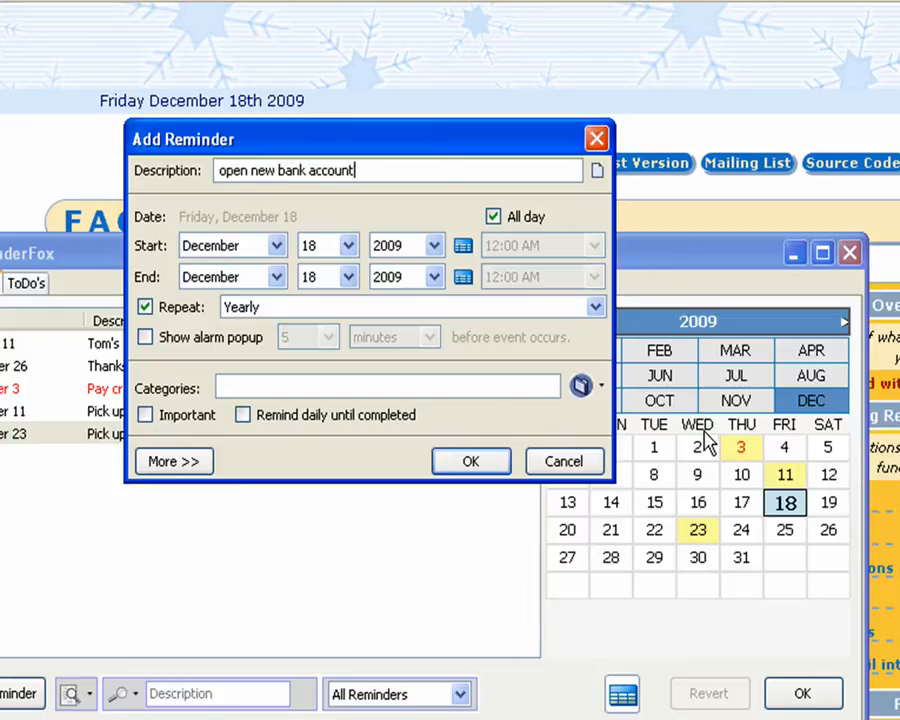
pyautogui.click(492, 216)
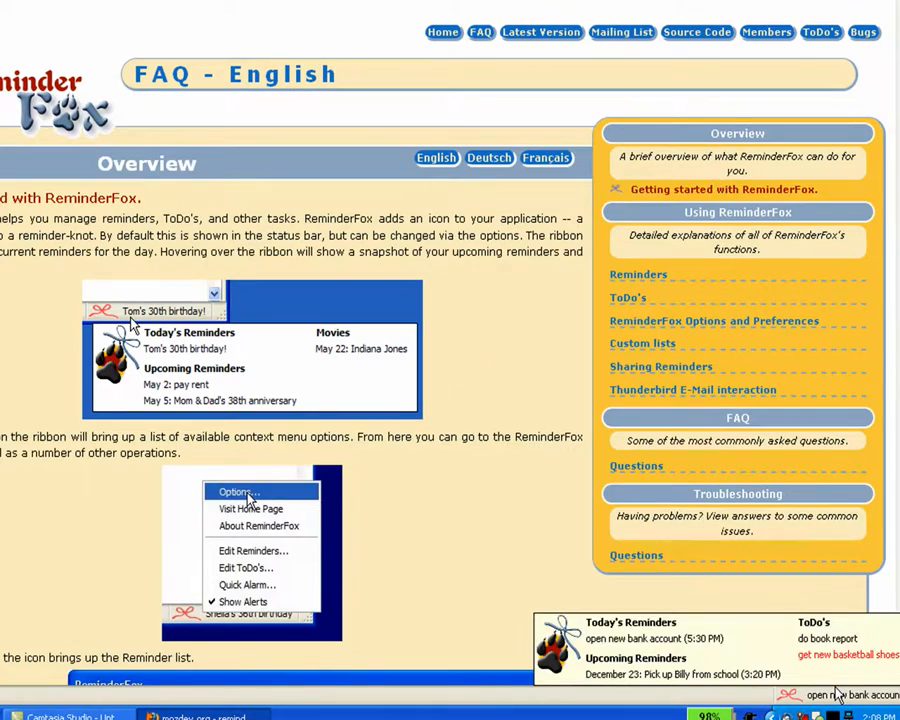
# Step: Scroll at the status bar to reveal the ReminderFox tooltip of today's reminders and ToDos
pyautogui.scroll(-3)
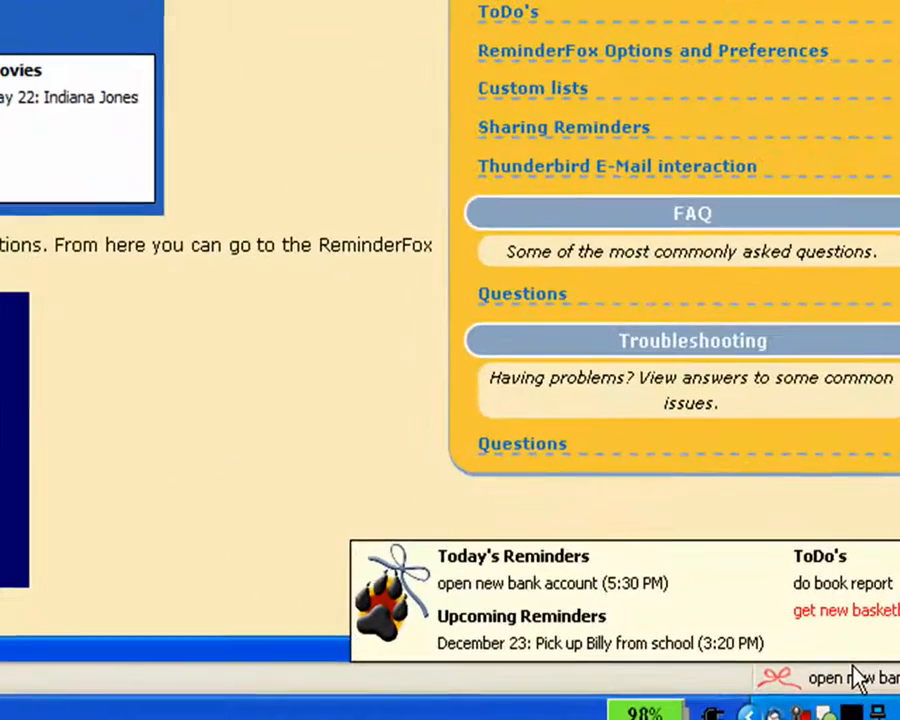